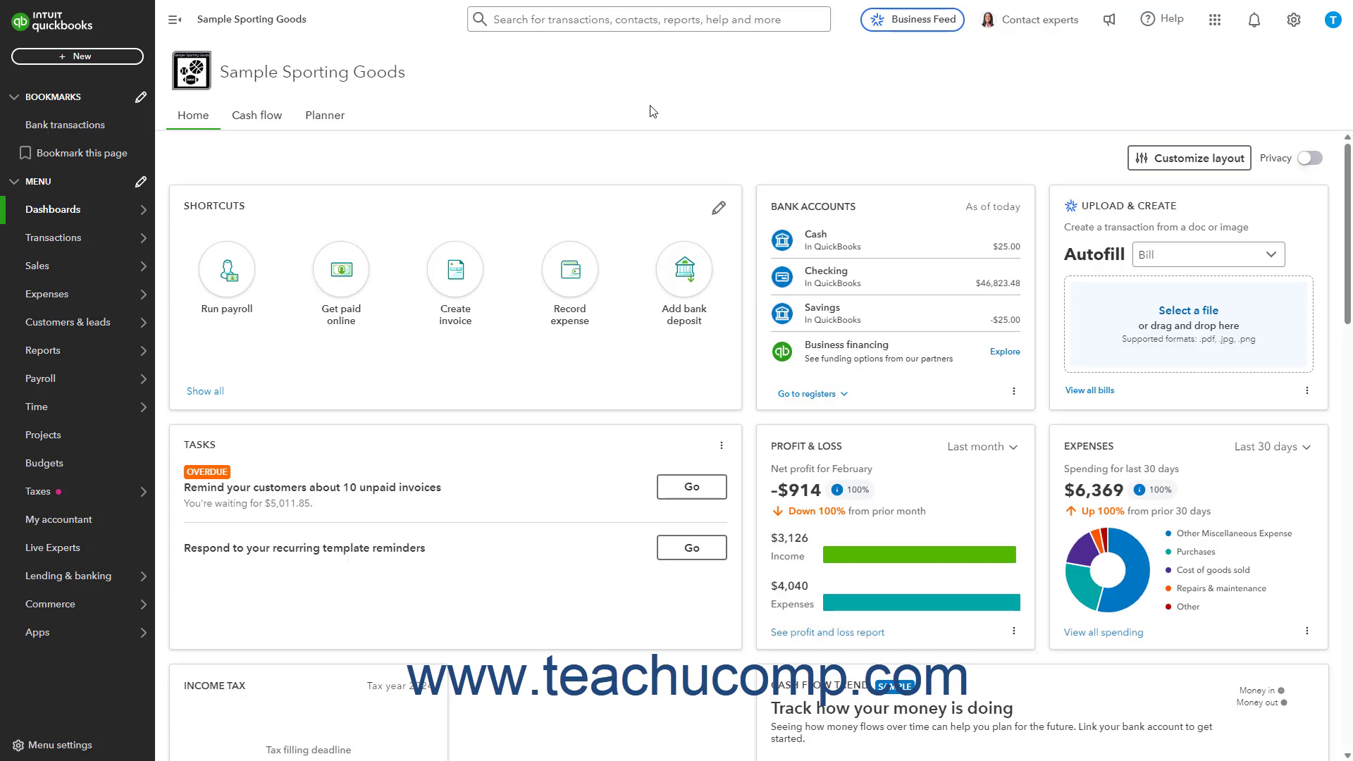
{"action": "mouse_move", "coordinate": [40, 378]}
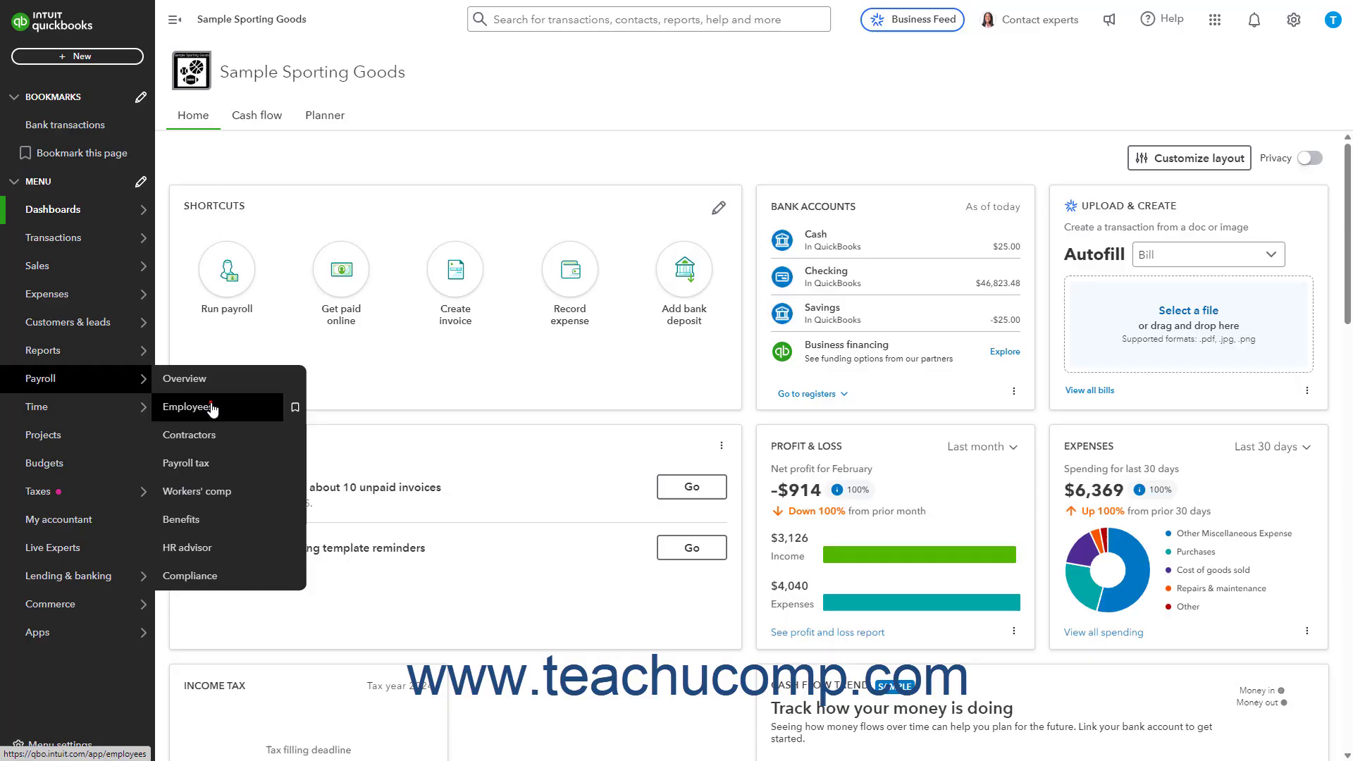
{"action": "left_click", "coordinate": [186, 407]}
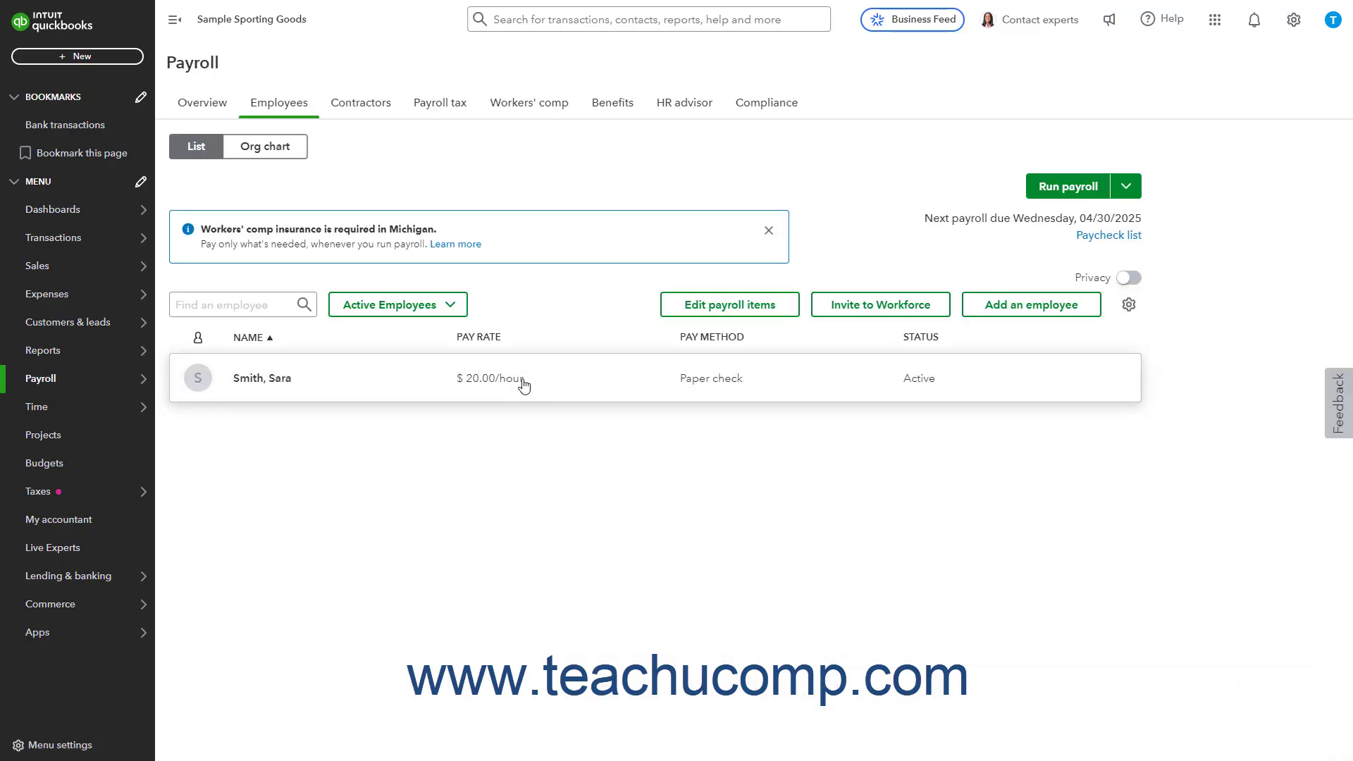
{"action": "mouse_move", "coordinate": [1125, 186]}
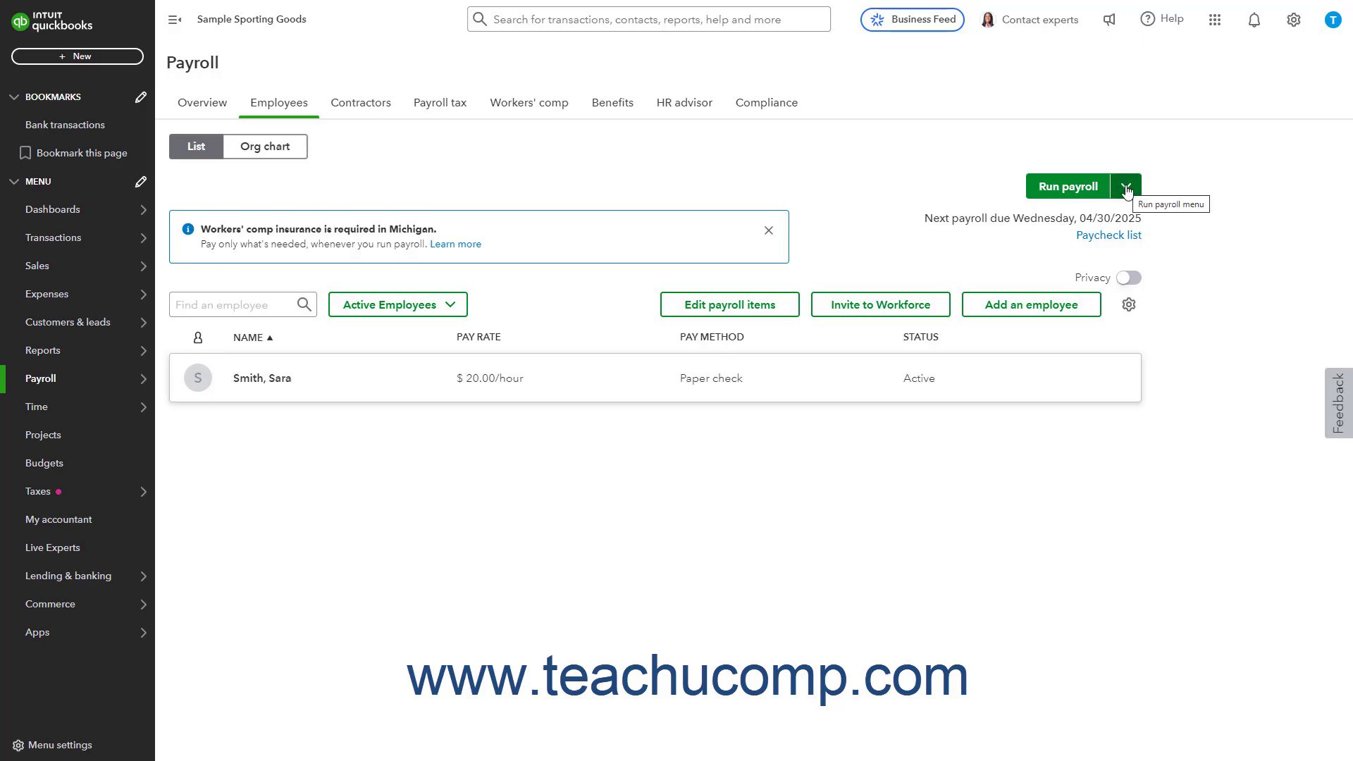
Start a Bonus only payroll run from the Run payroll dropdown
{"action": "left_click", "coordinate": [1125, 186]}
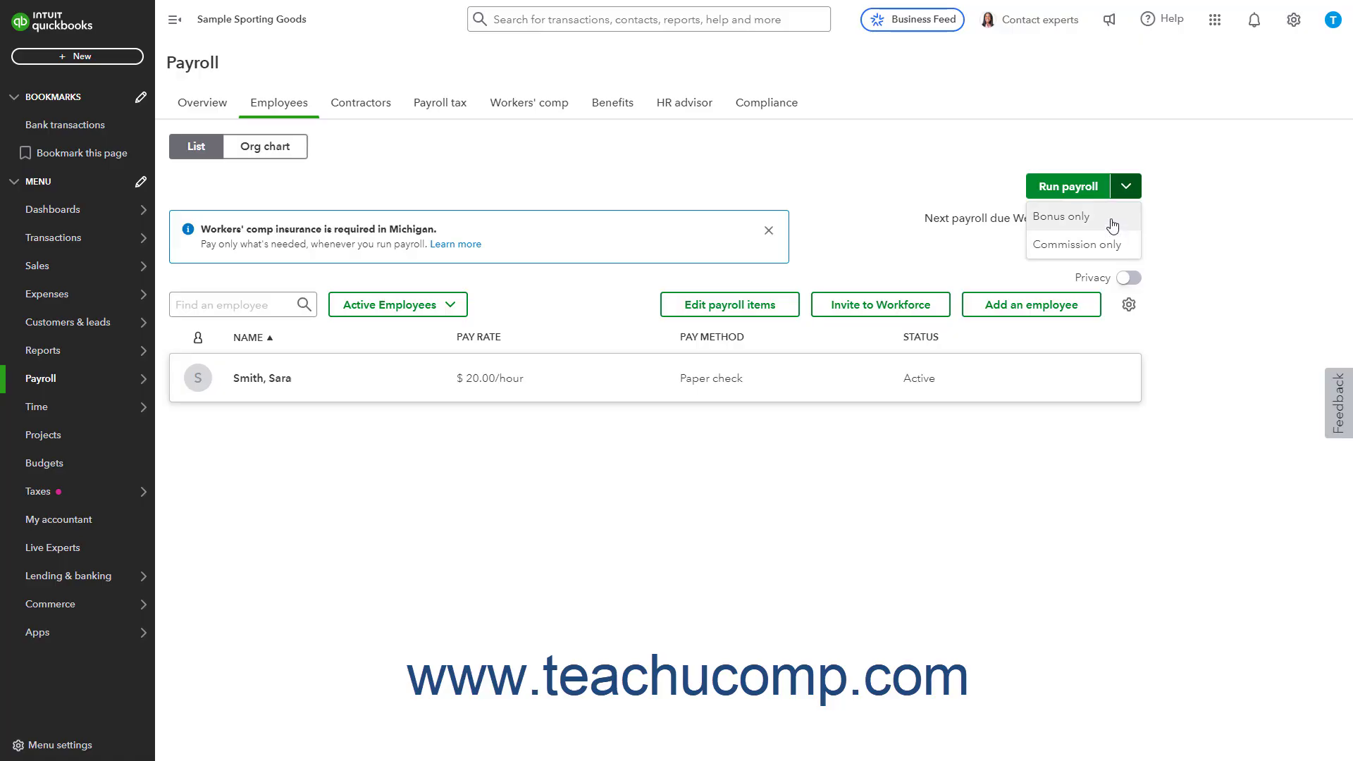
{"action": "left_click", "coordinate": [1060, 216]}
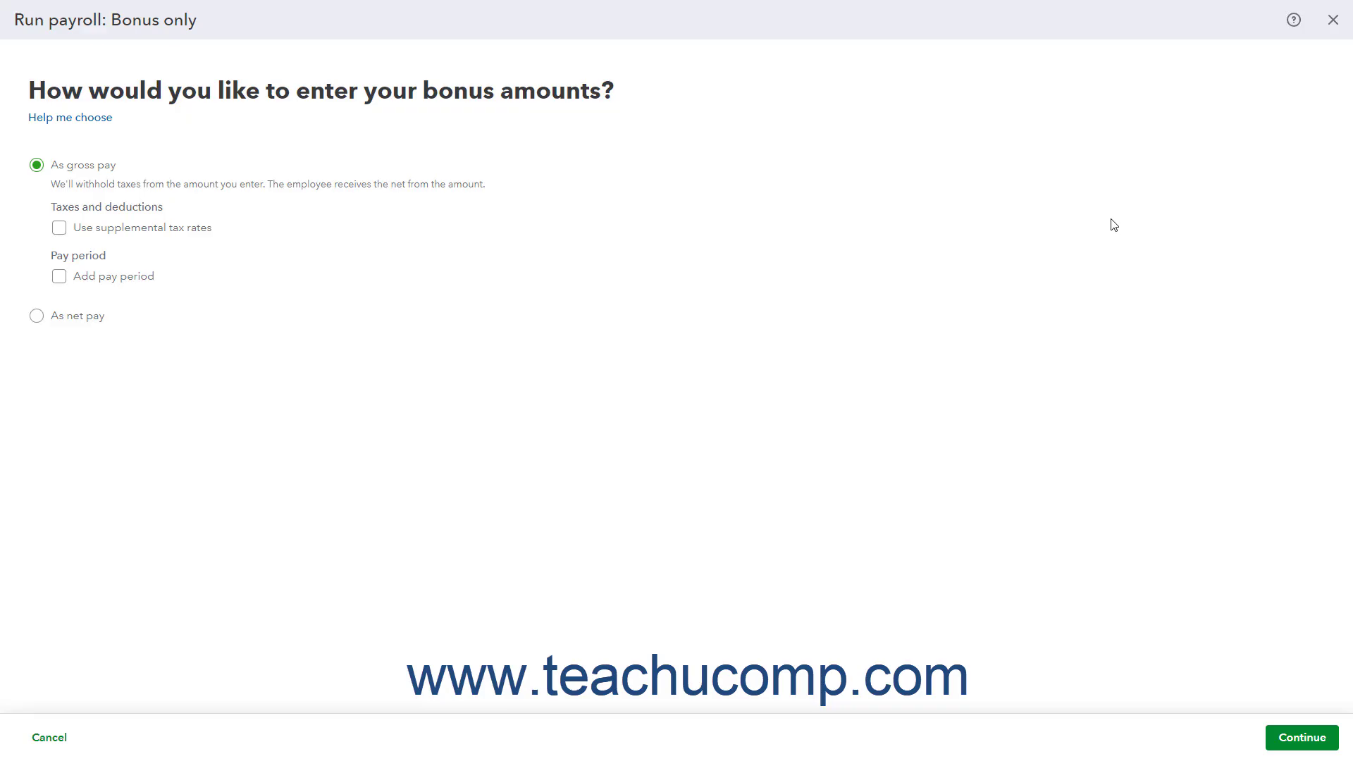
{"action": "mouse_move", "coordinate": [1110, 224]}
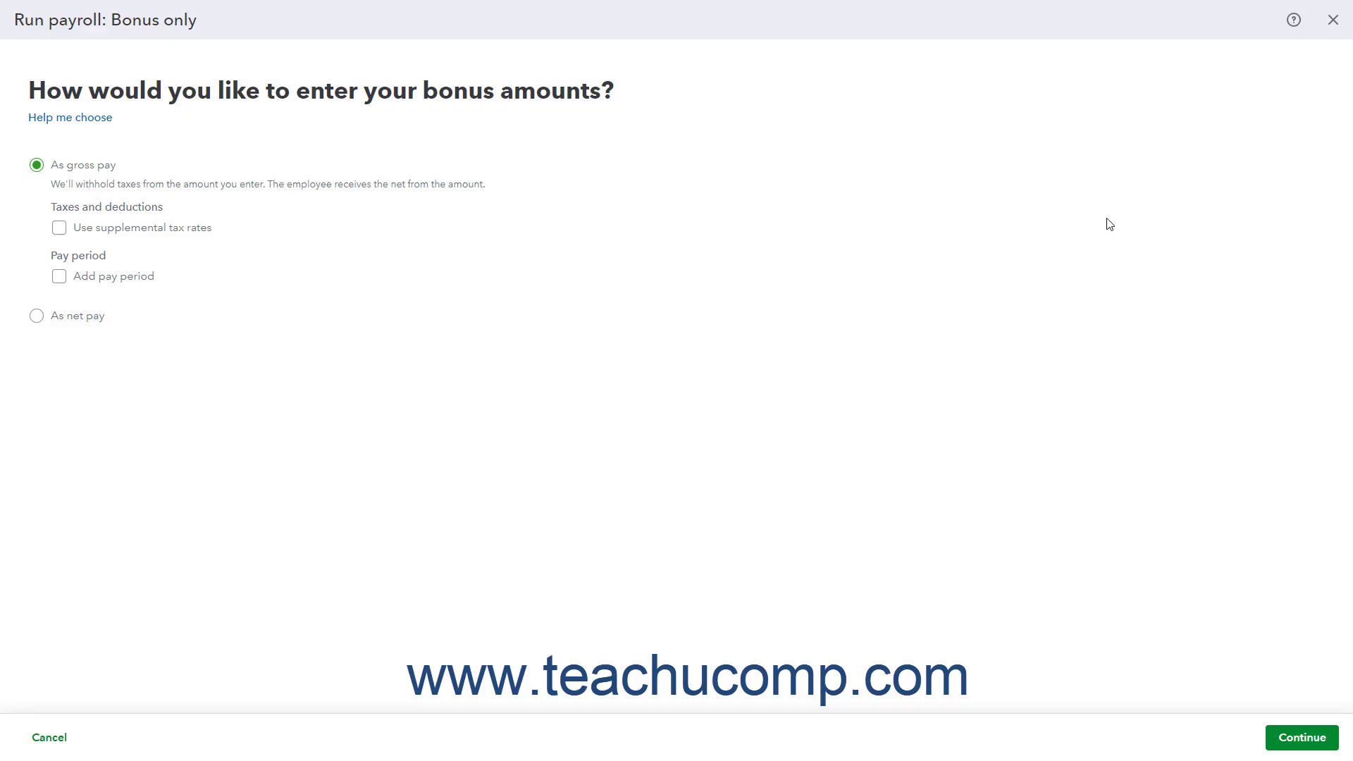
{"action": "mouse_move", "coordinate": [1091, 226]}
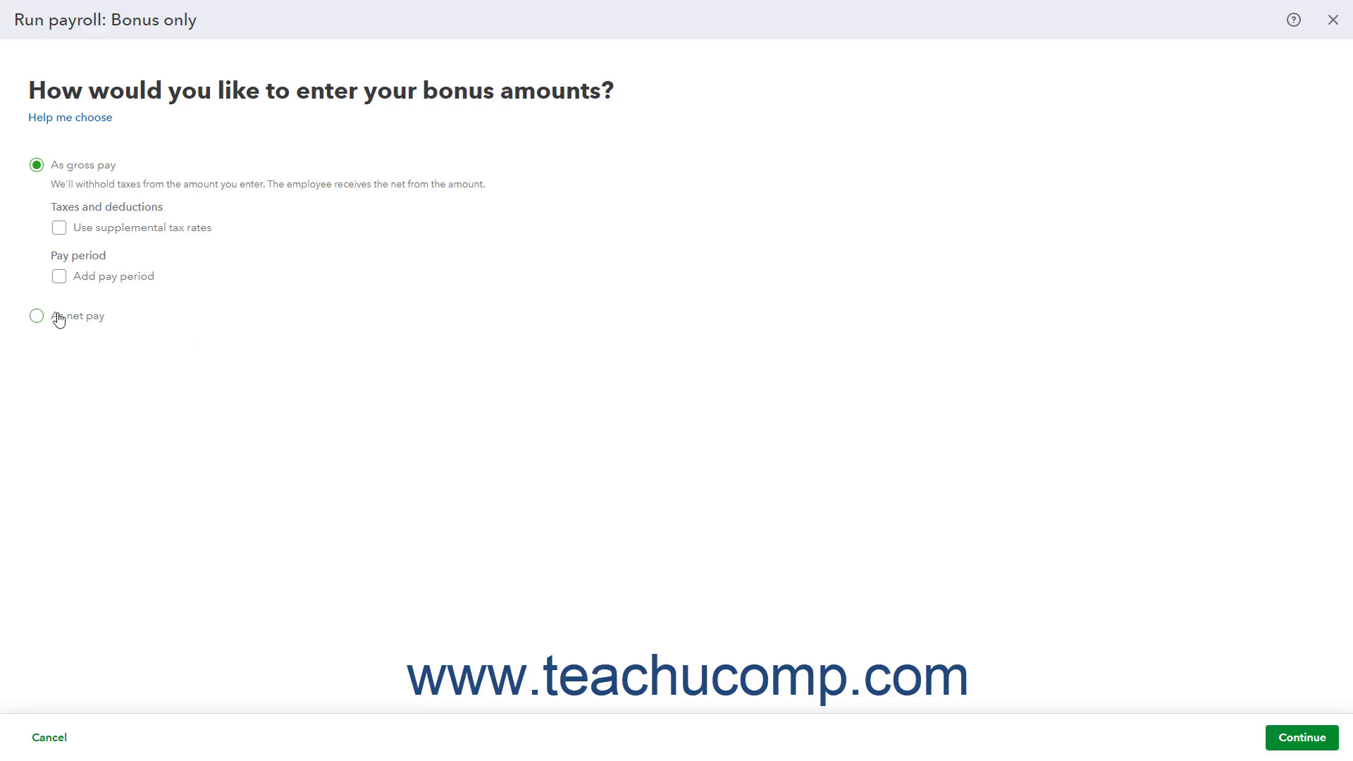
{"action": "left_click", "coordinate": [36, 316]}
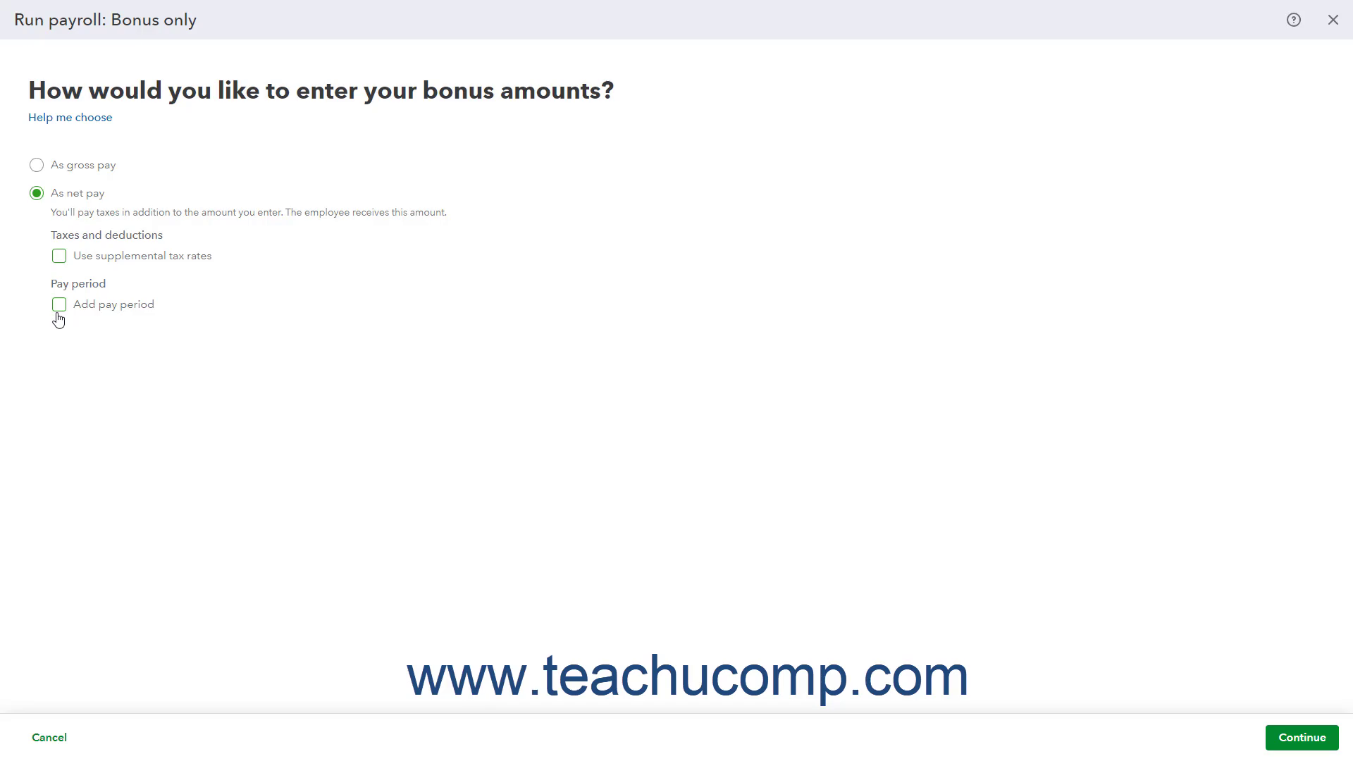
{"action": "mouse_move", "coordinate": [36, 172]}
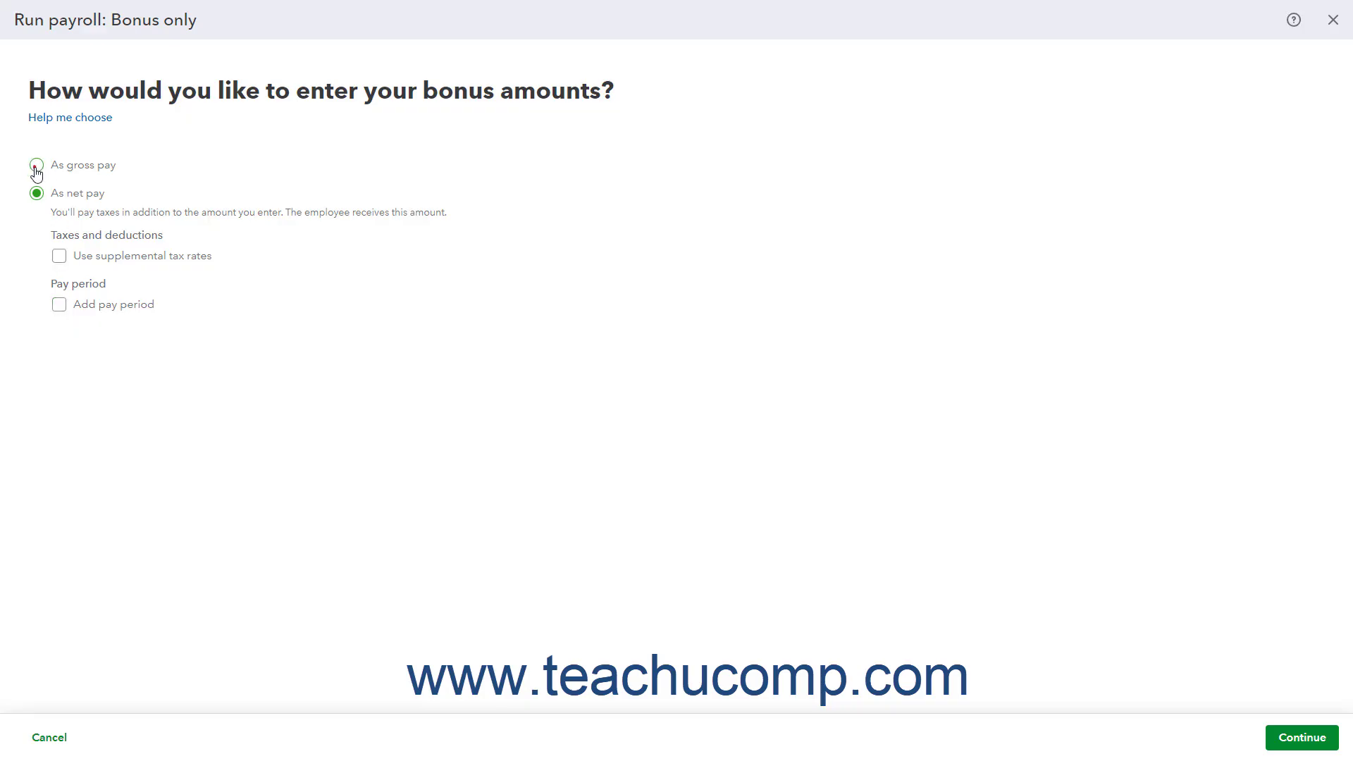
{"action": "left_click", "coordinate": [36, 165]}
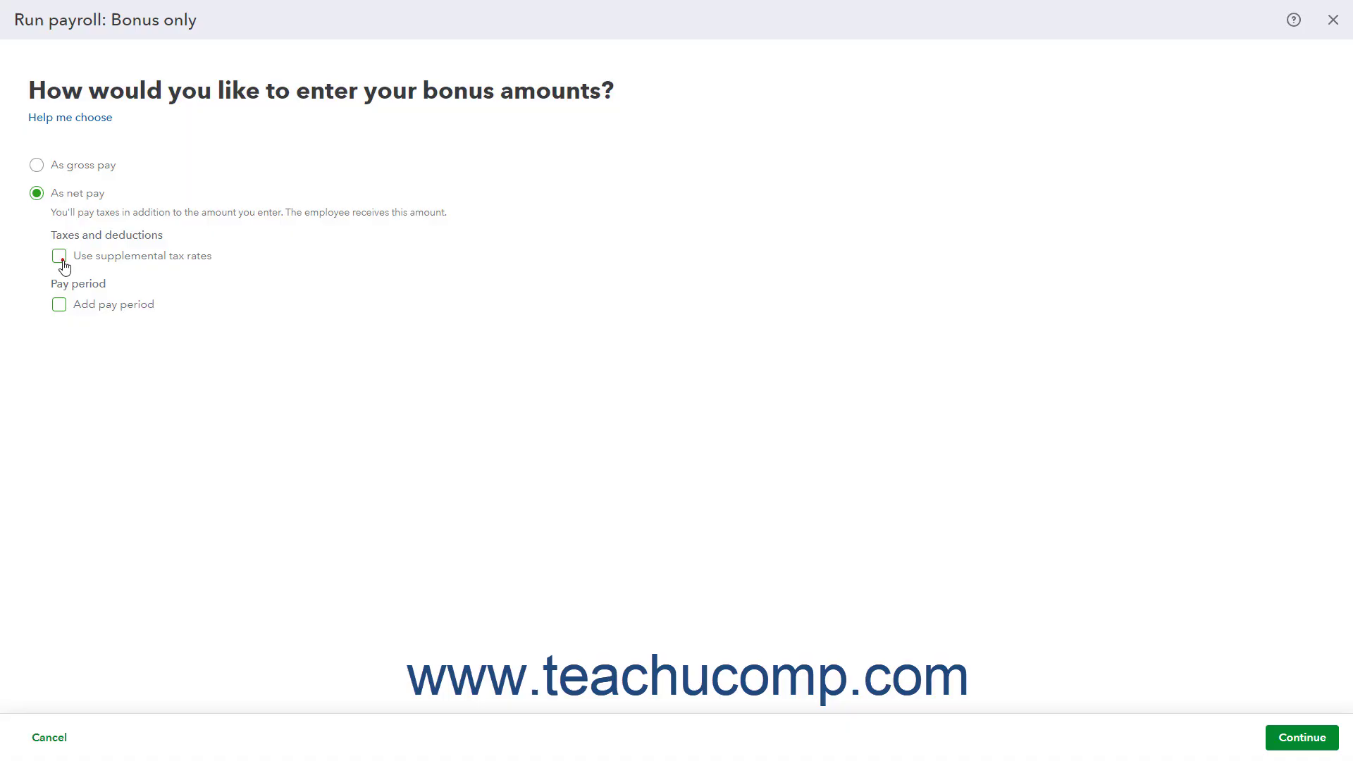
{"action": "left_click", "coordinate": [58, 255]}
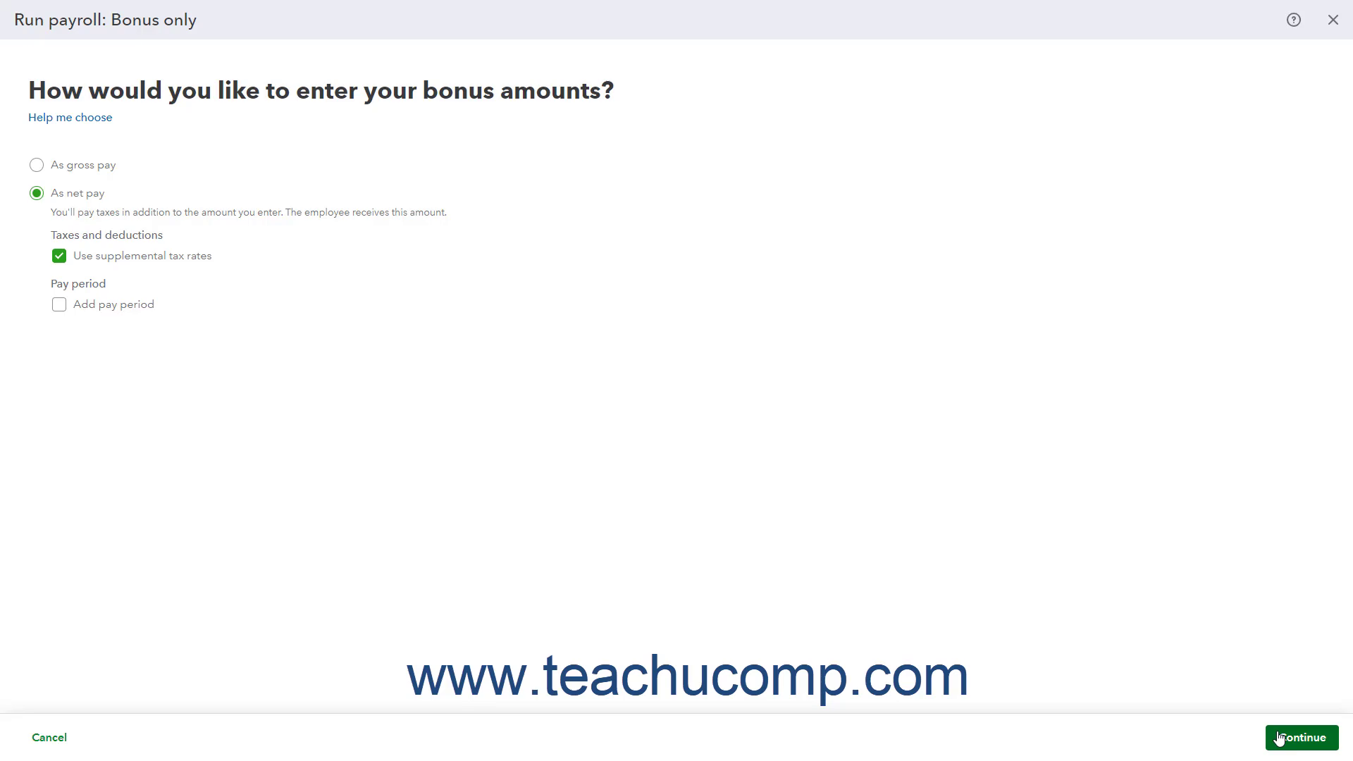
{"action": "left_click", "coordinate": [1298, 738]}
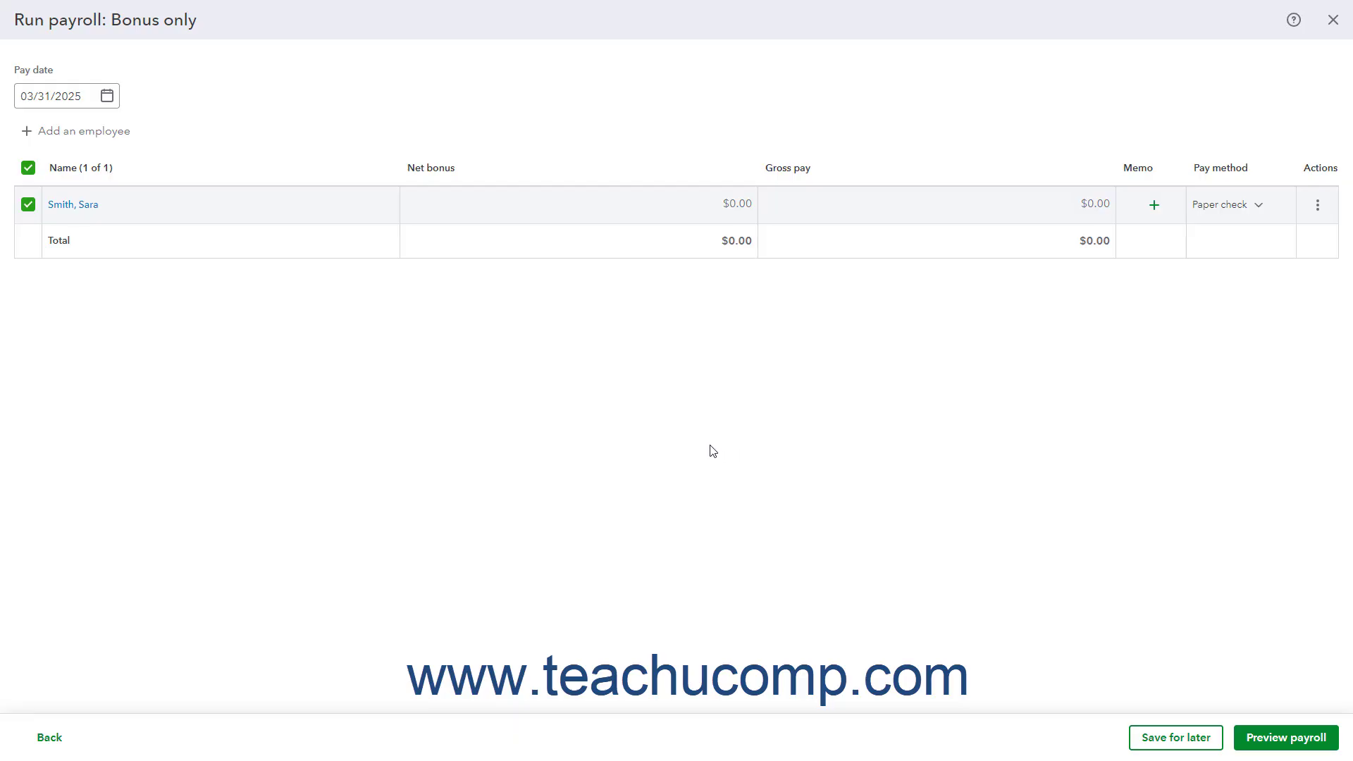
{"action": "mouse_move", "coordinate": [128, 153]}
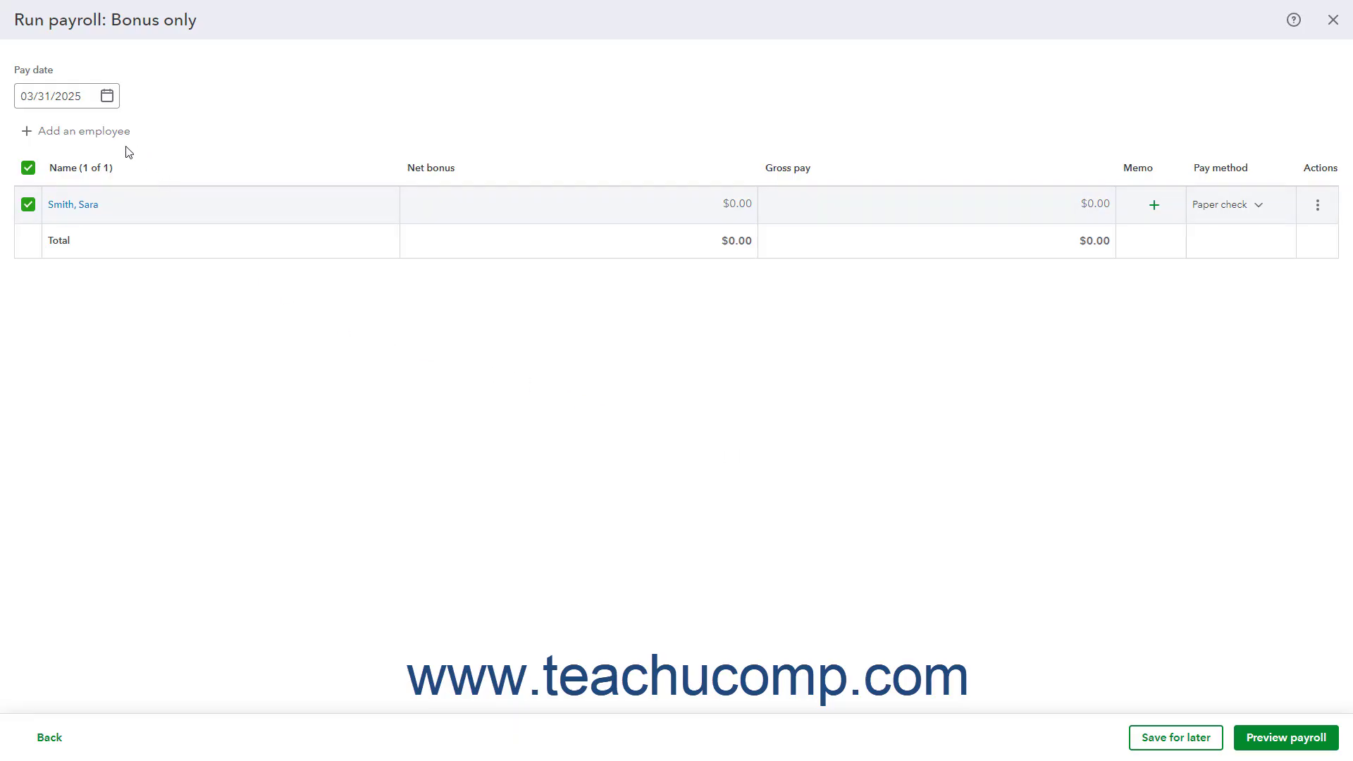
Change the bonus payroll pay date from 03/31/2025 to 03/16/2025
{"action": "left_click", "coordinate": [107, 96]}
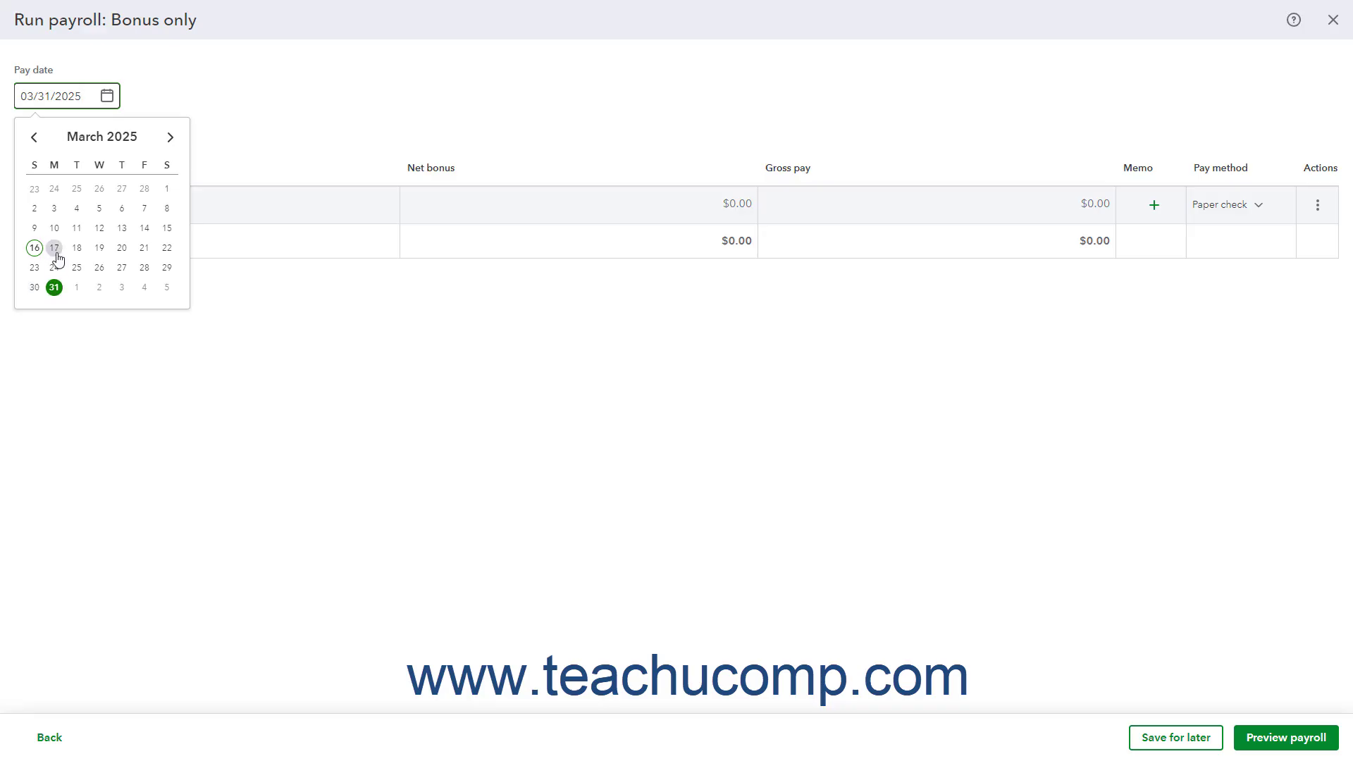
{"action": "left_click", "coordinate": [34, 249]}
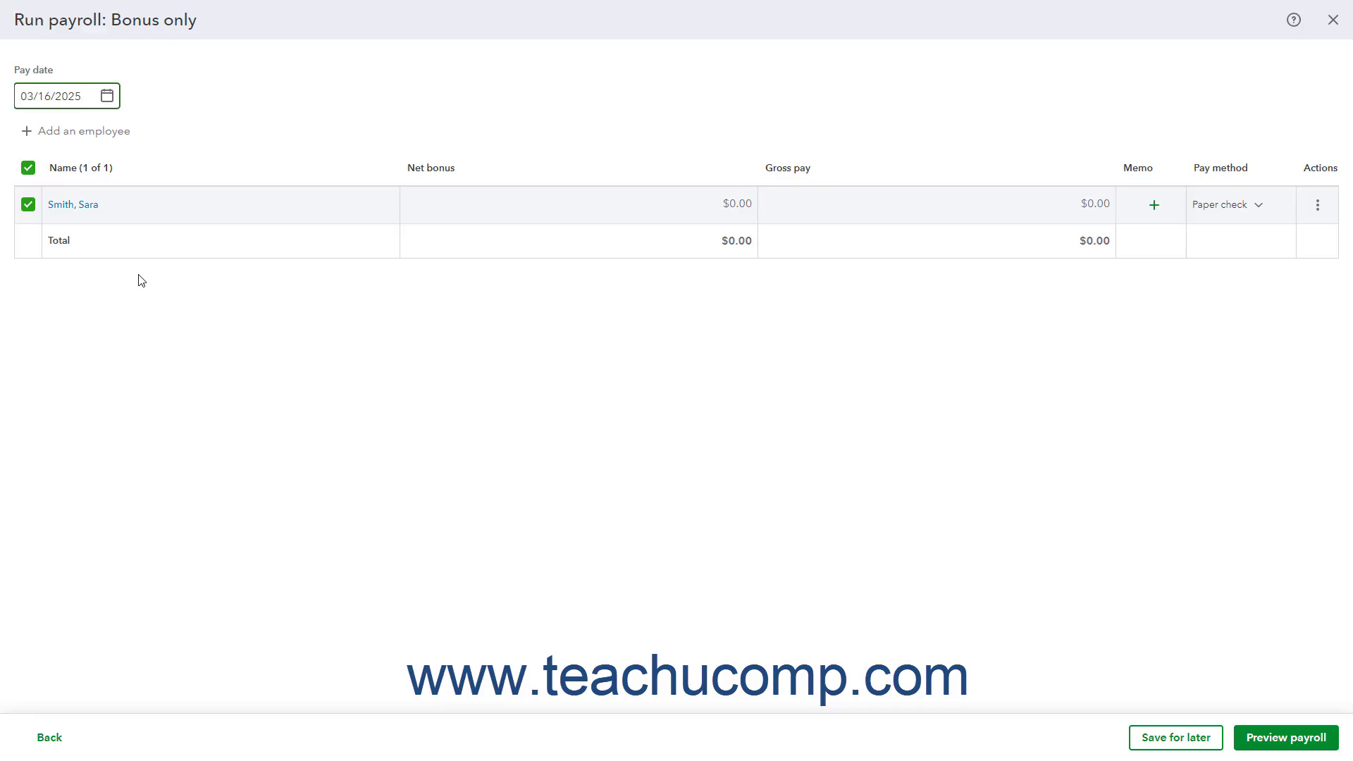
{"action": "left_click", "coordinate": [60, 96]}
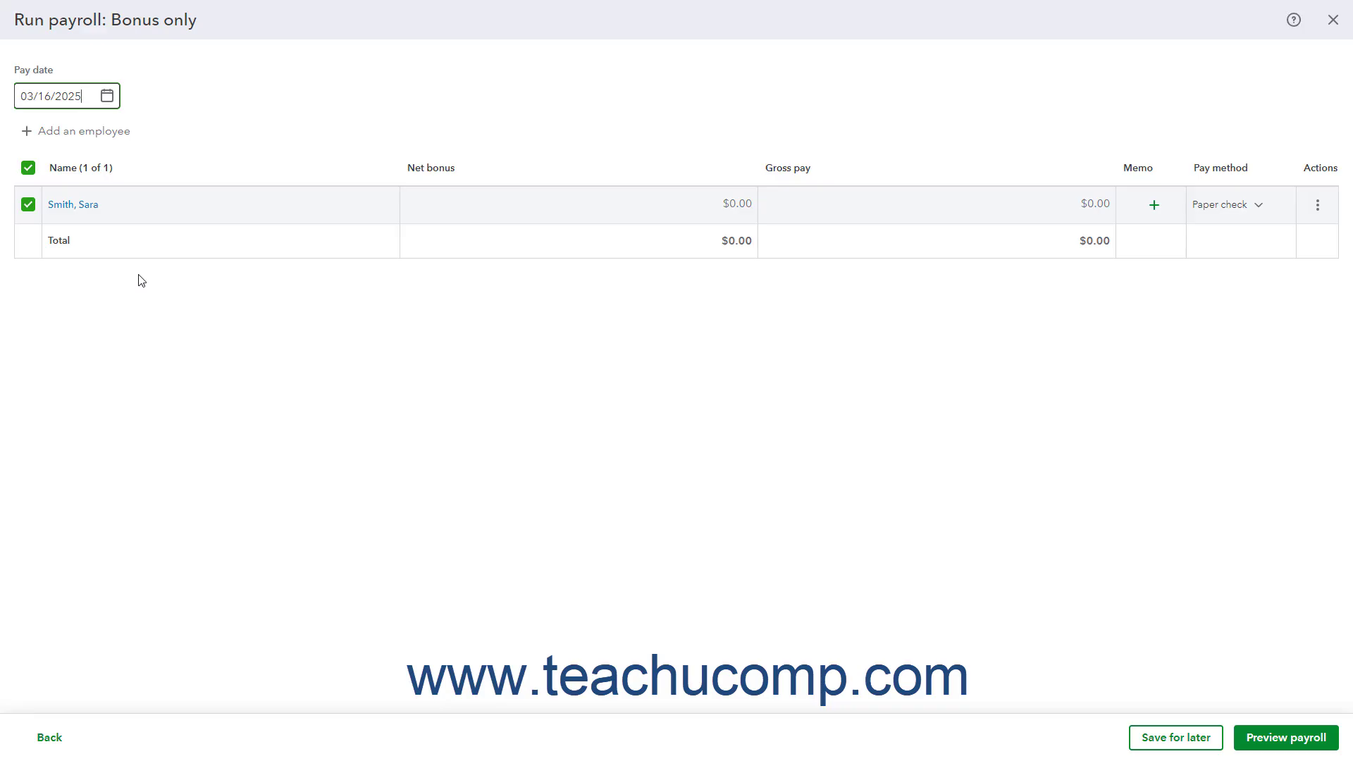
{"action": "mouse_move", "coordinate": [138, 276]}
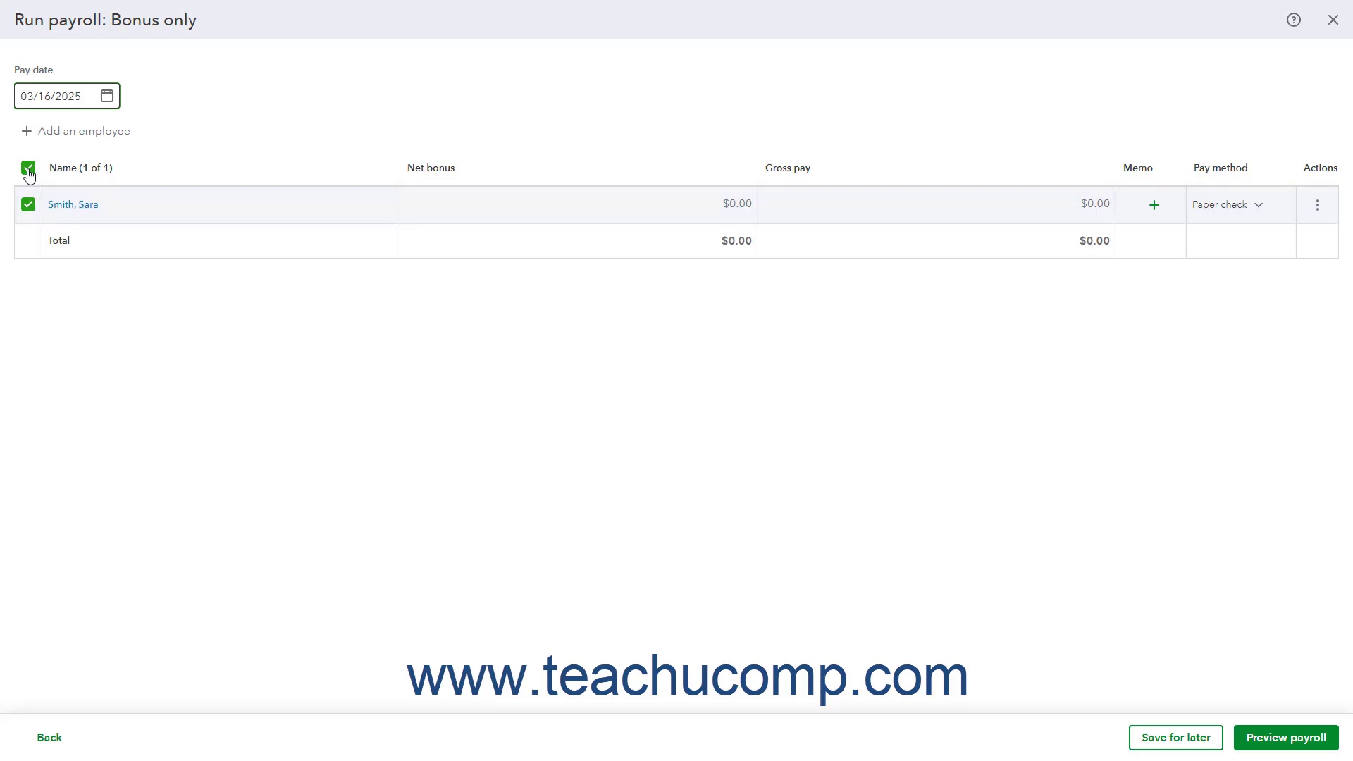
{"action": "left_click", "coordinate": [61, 95]}
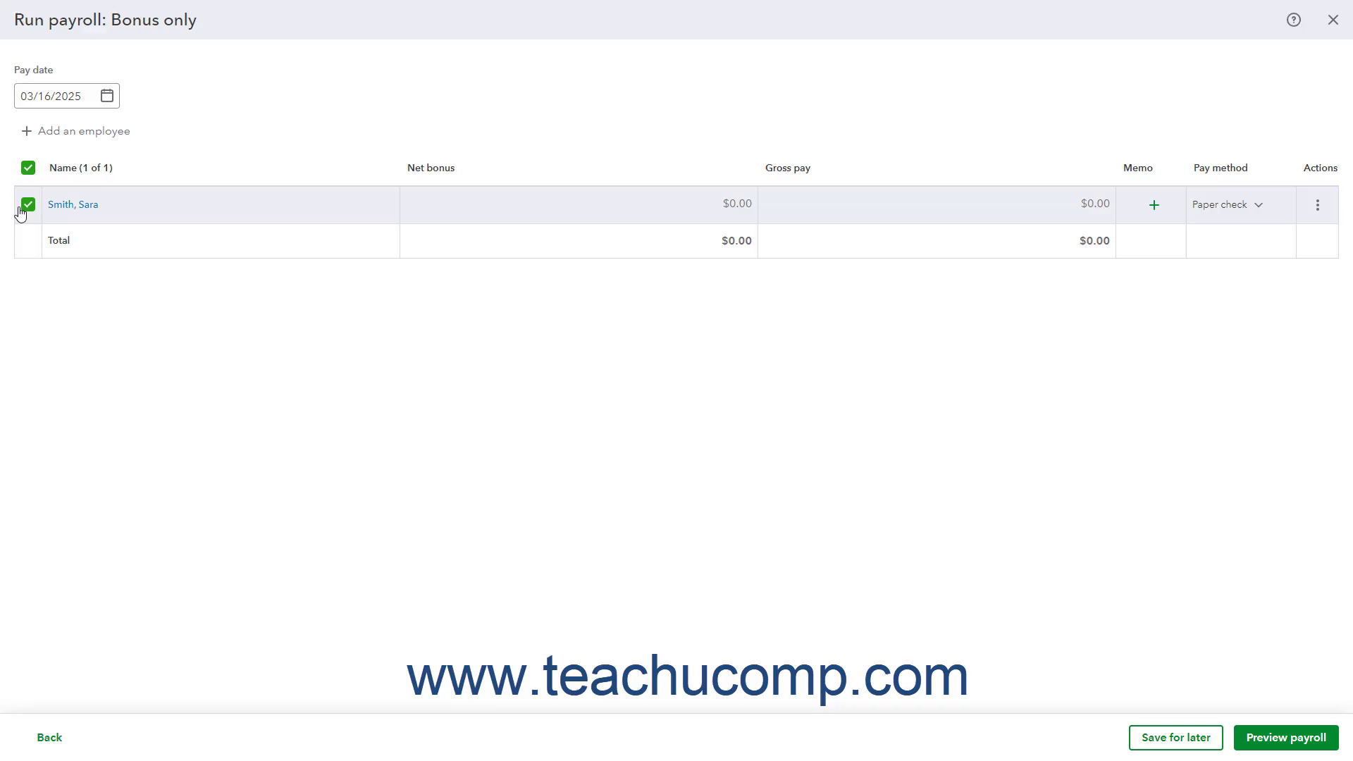
{"action": "mouse_move", "coordinate": [813, 235]}
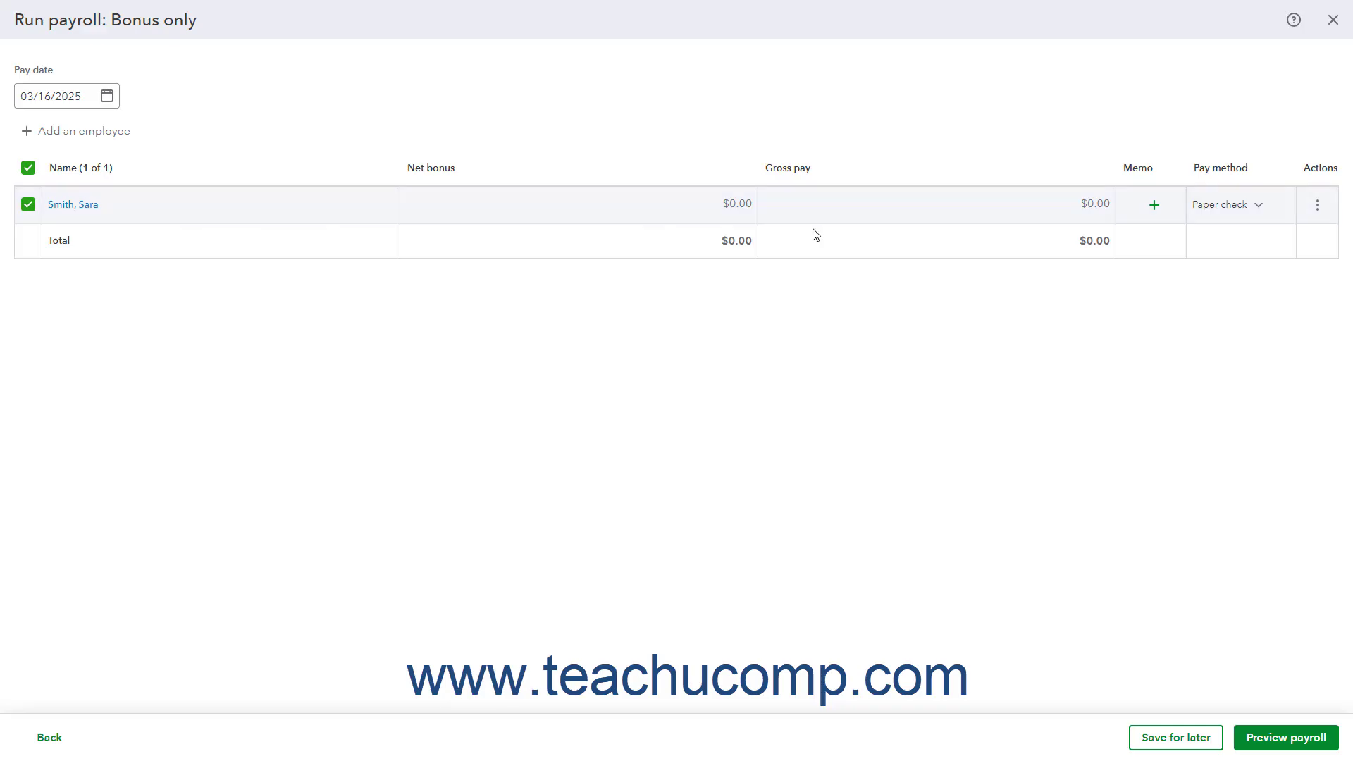
{"action": "mouse_move", "coordinate": [842, 236]}
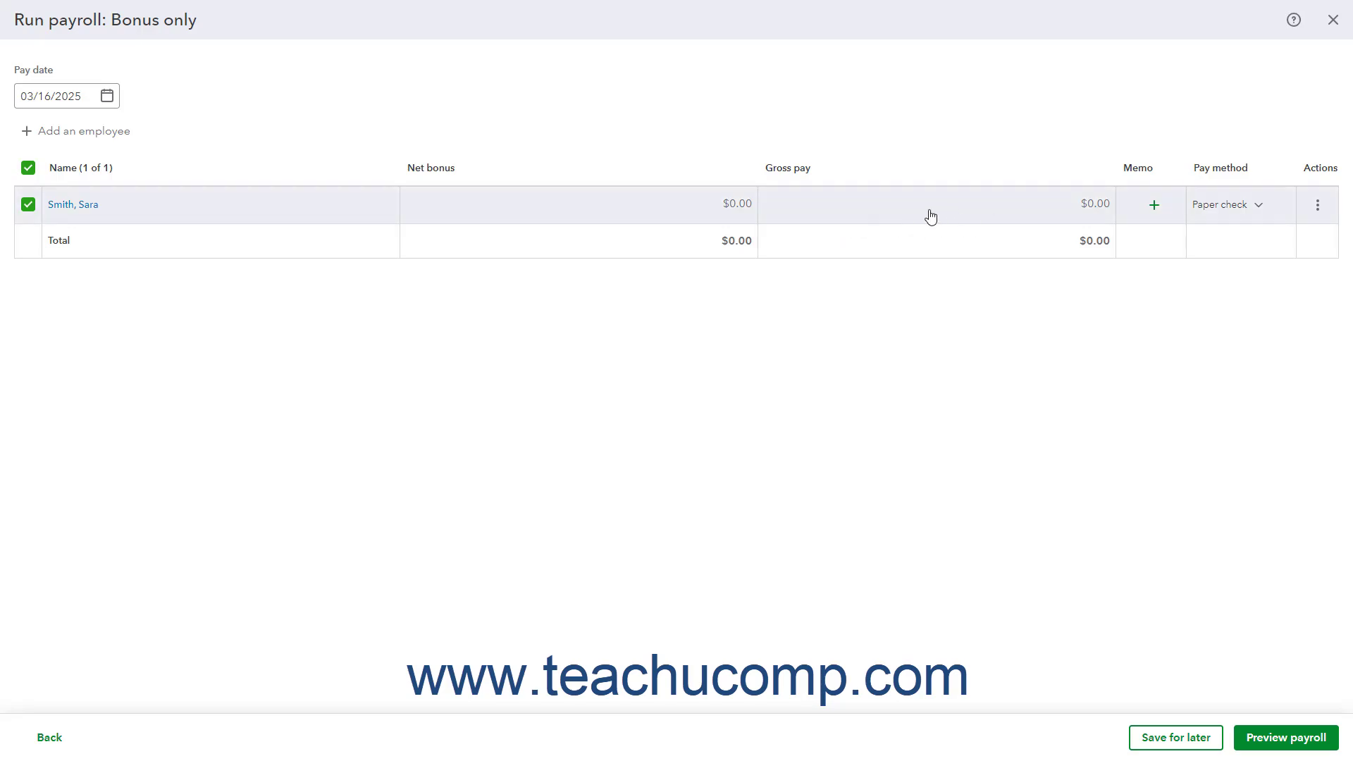
{"action": "type", "text": "500.00"}
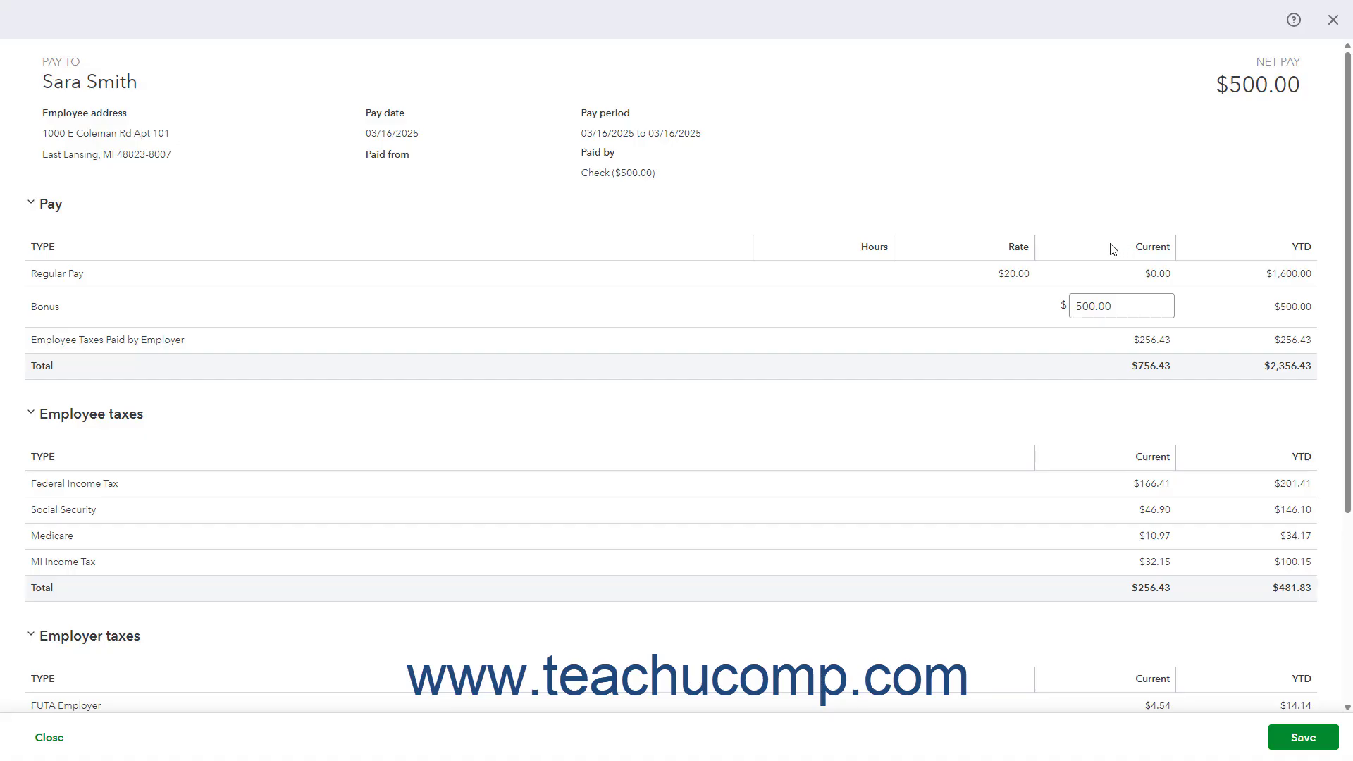
{"action": "mouse_move", "coordinate": [1099, 257]}
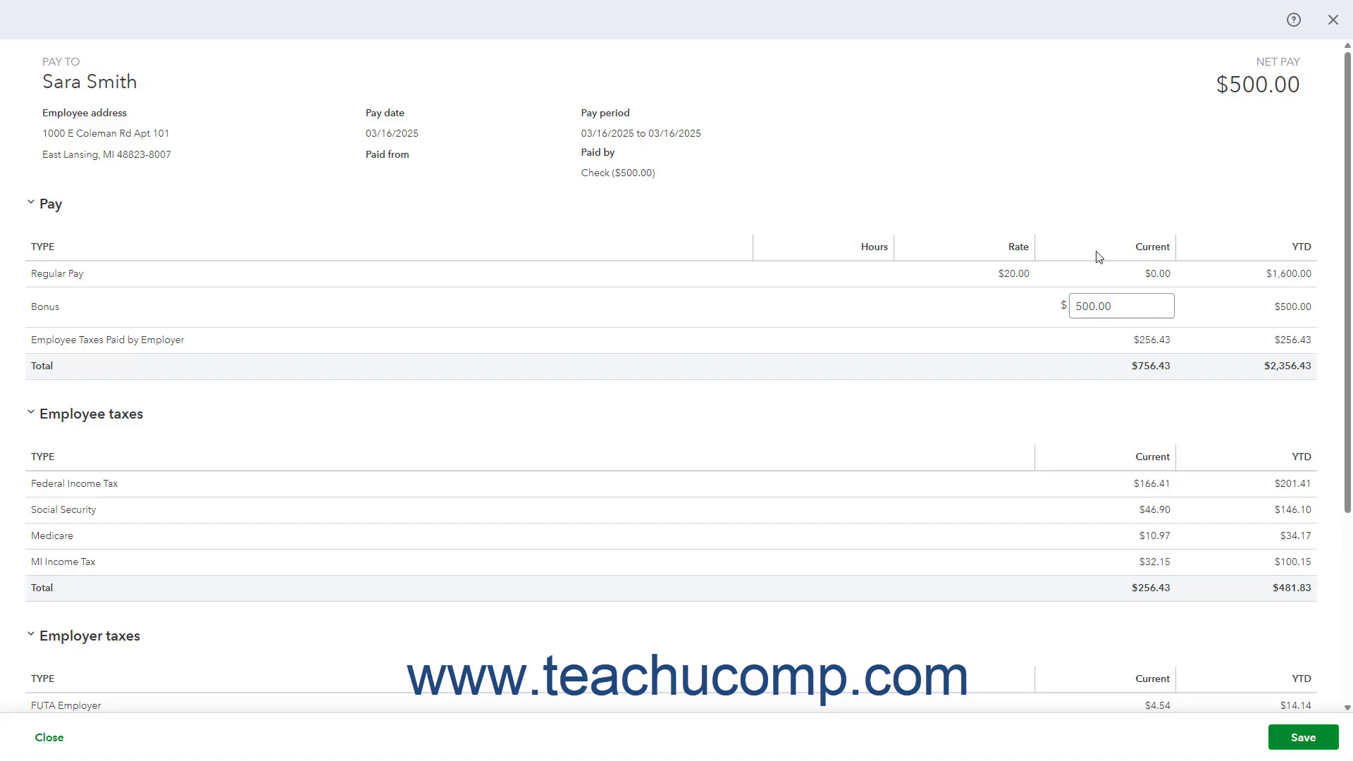
{"action": "mouse_move", "coordinate": [1072, 267]}
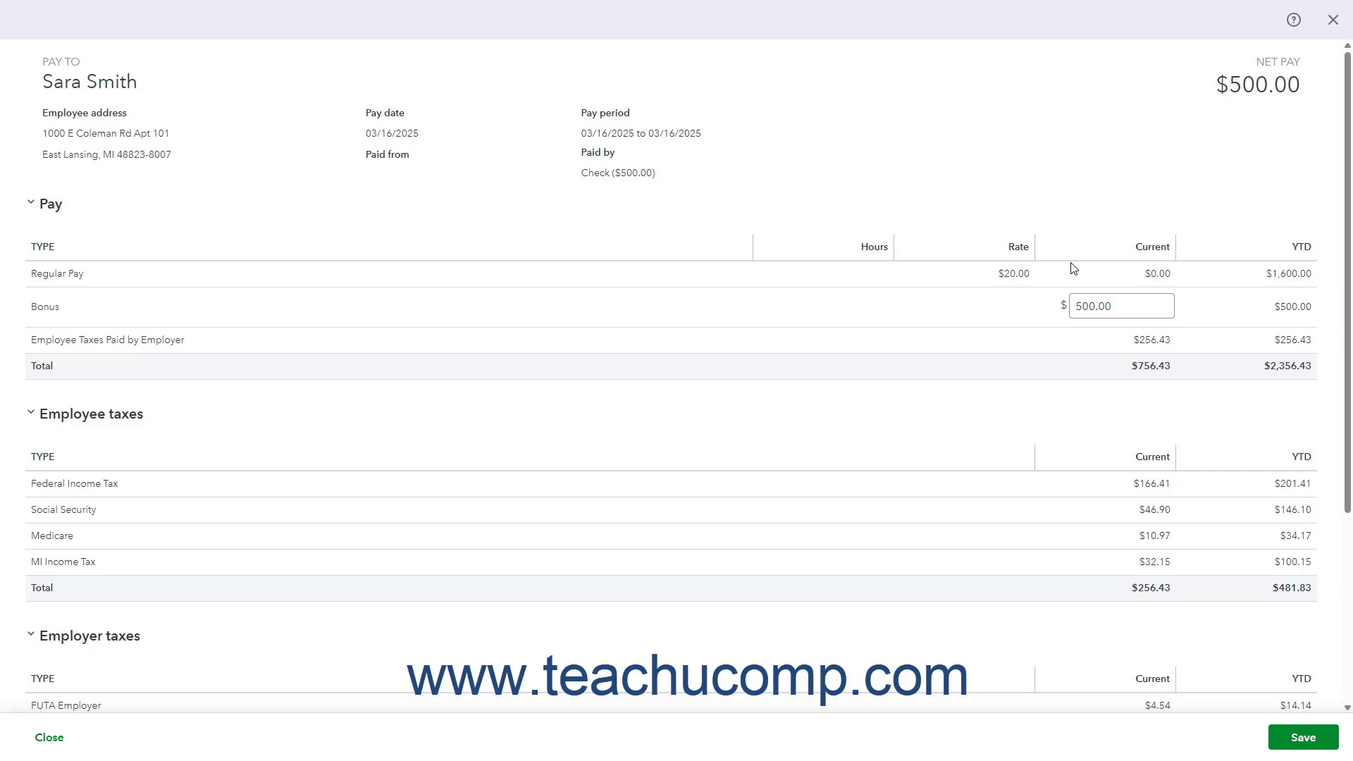
{"action": "scroll", "scroll_direction": "down", "scroll_amount": 3}
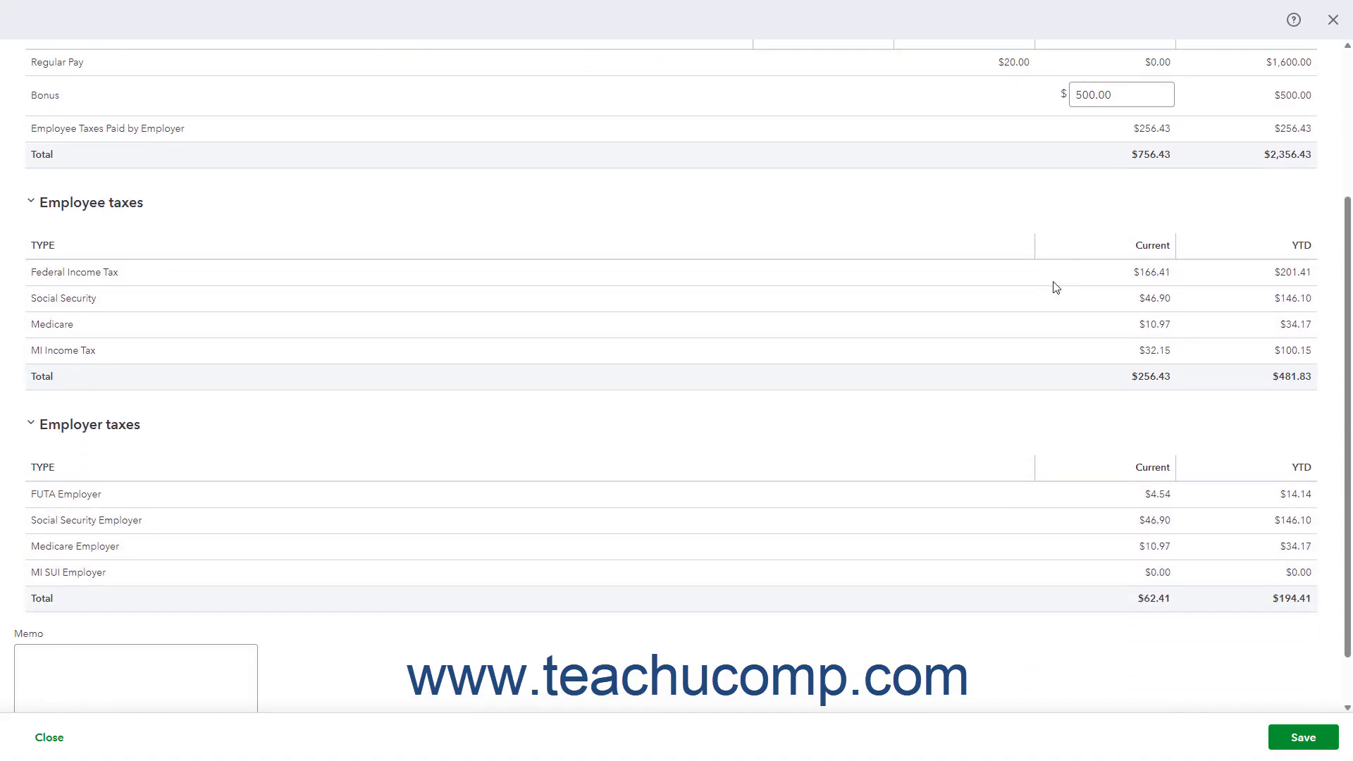
{"action": "scroll", "scroll_direction": "down", "scroll_amount": 3}
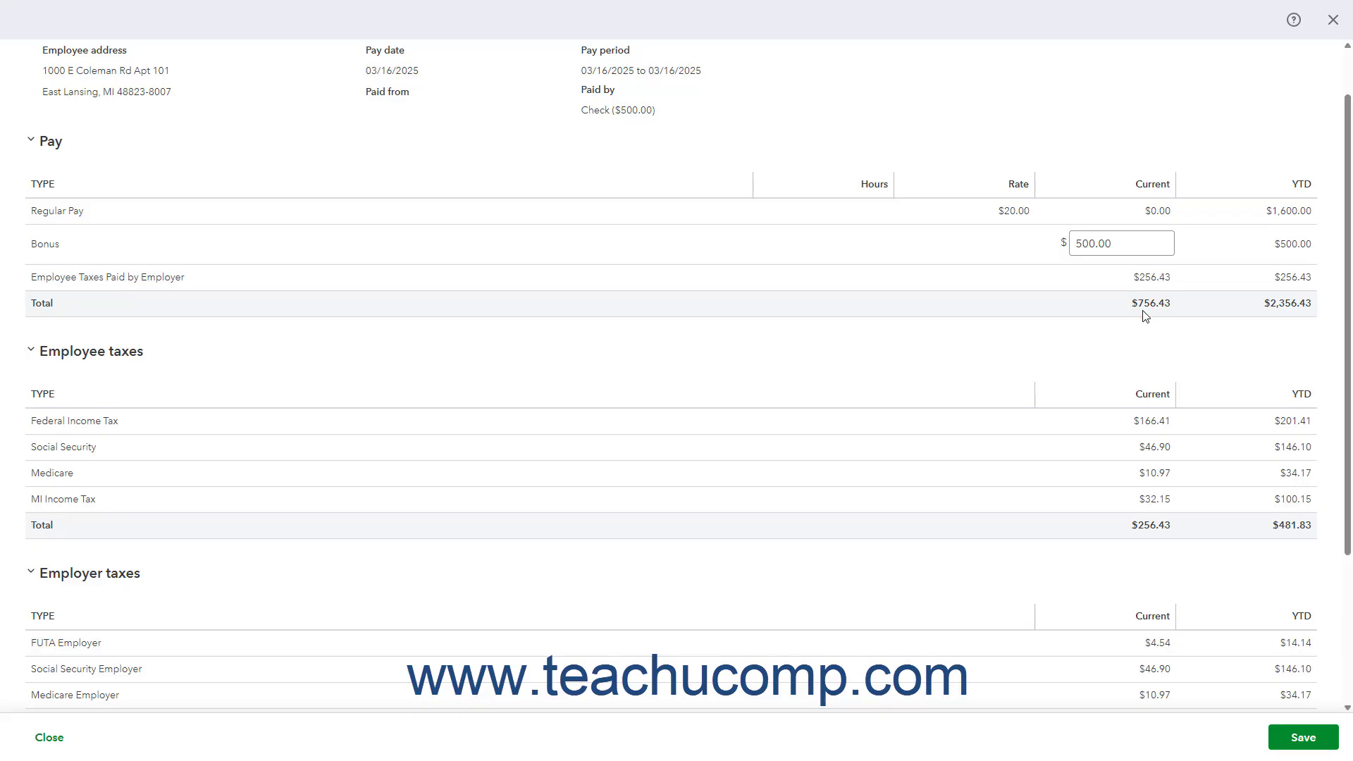
{"action": "mouse_move", "coordinate": [1238, 638]}
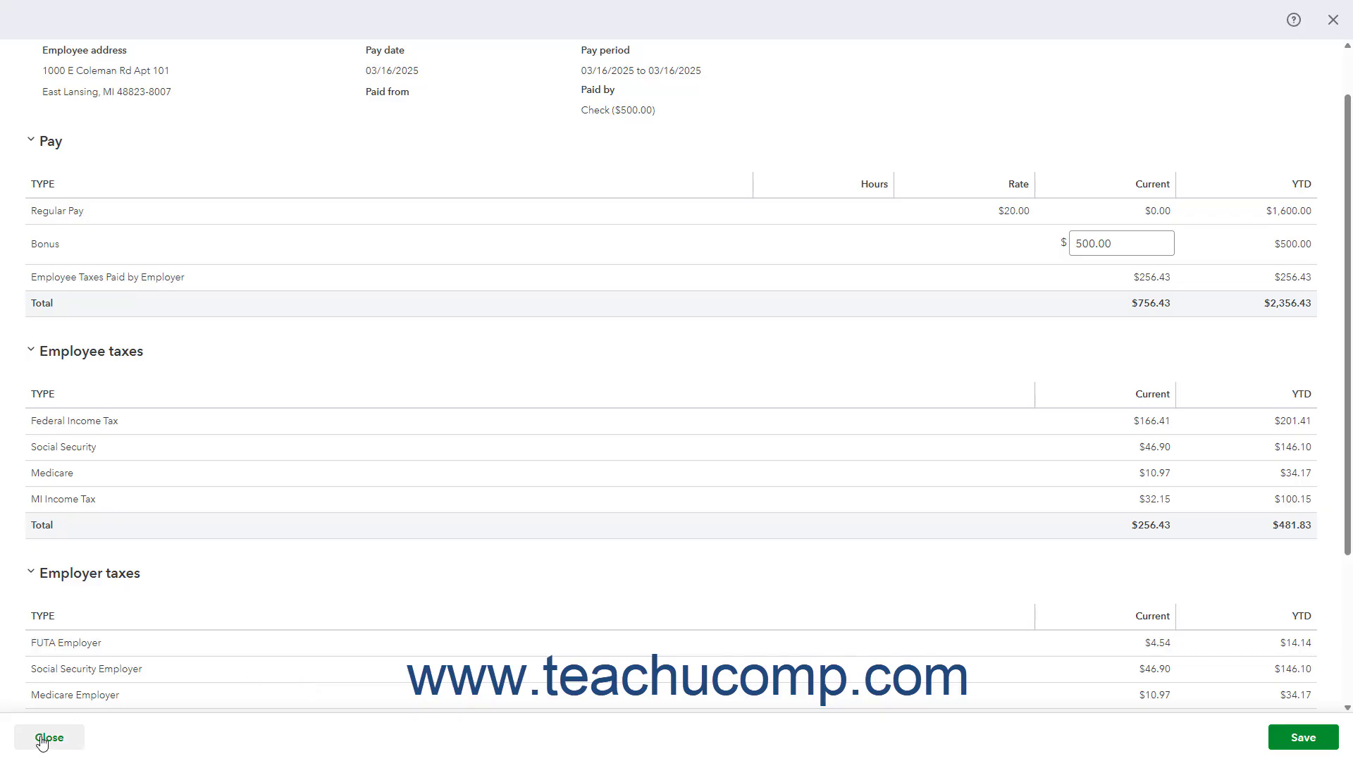
Preview the bonus payroll ($818.84 total cost) and pay it from Checking
{"action": "left_click", "coordinate": [50, 738]}
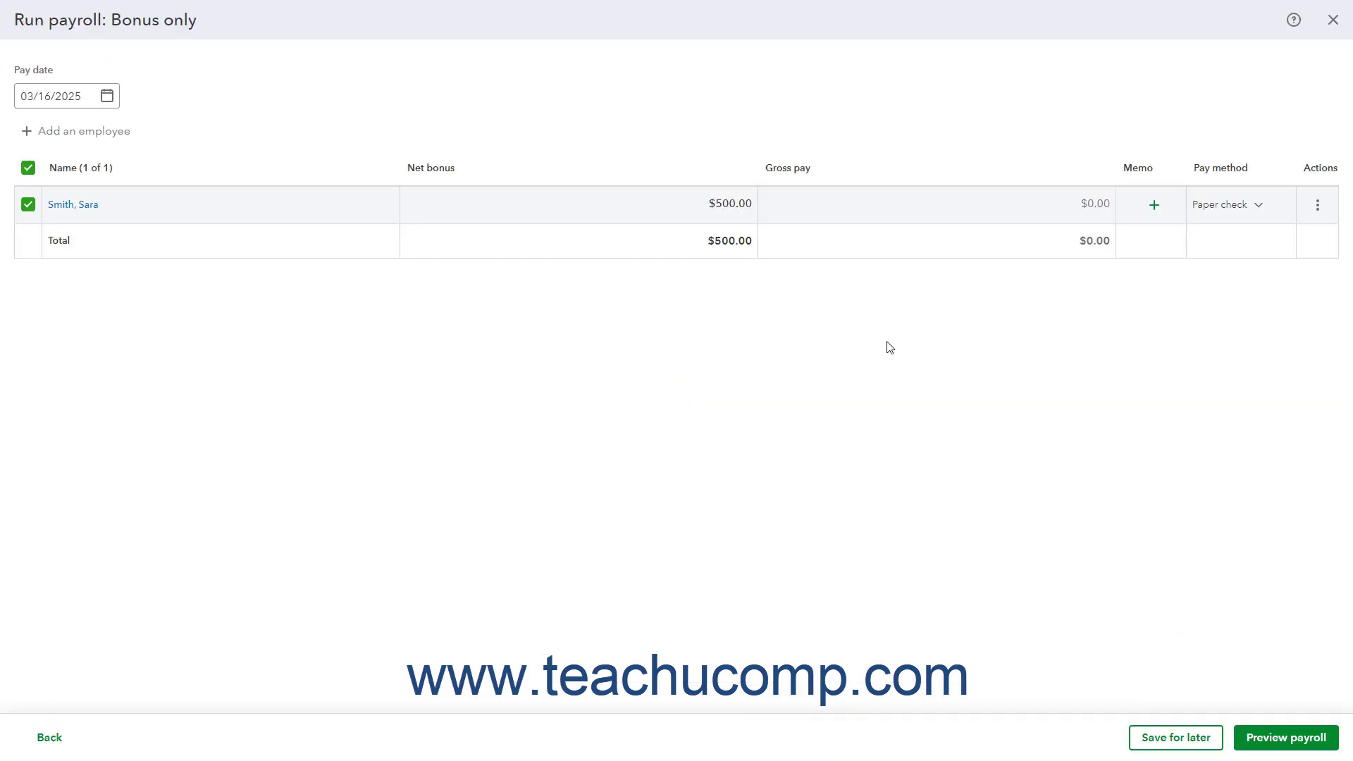
{"action": "mouse_move", "coordinate": [877, 321]}
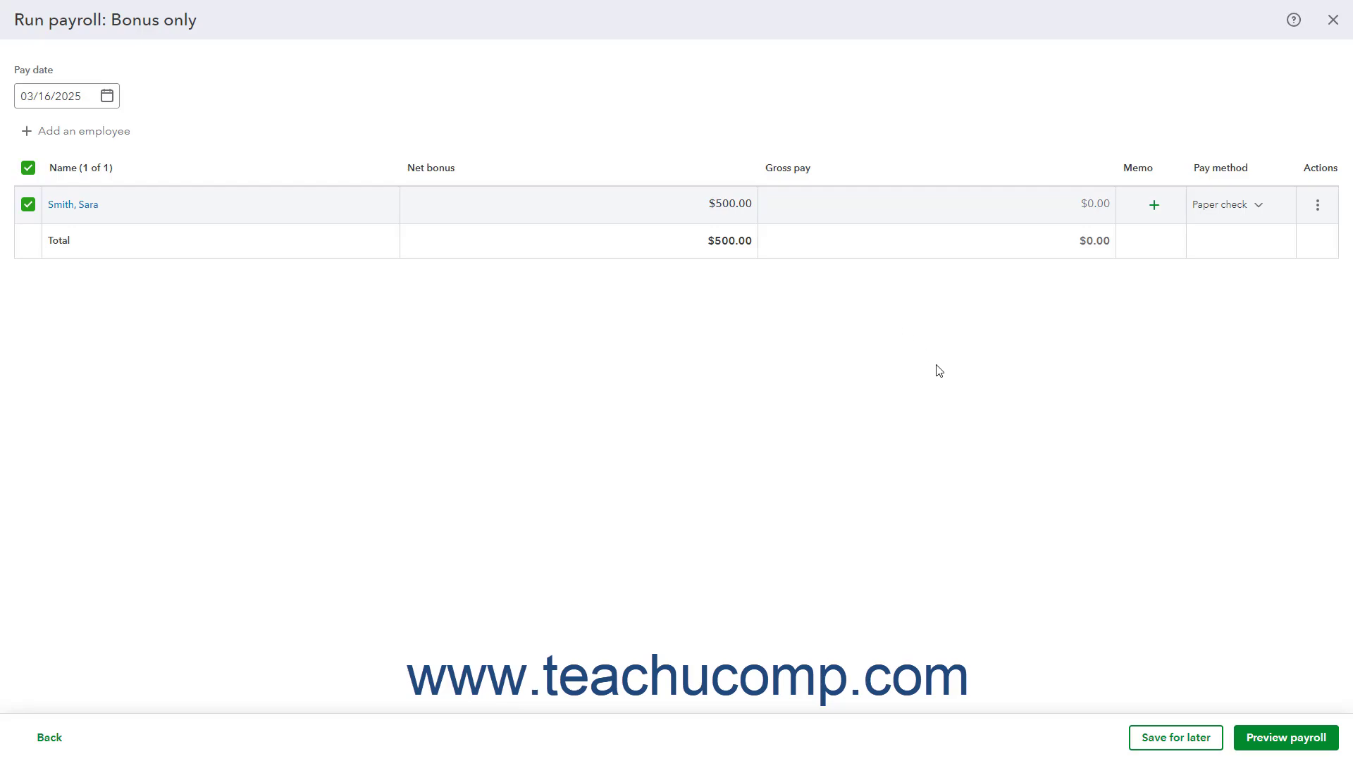
{"action": "mouse_move", "coordinate": [1168, 557]}
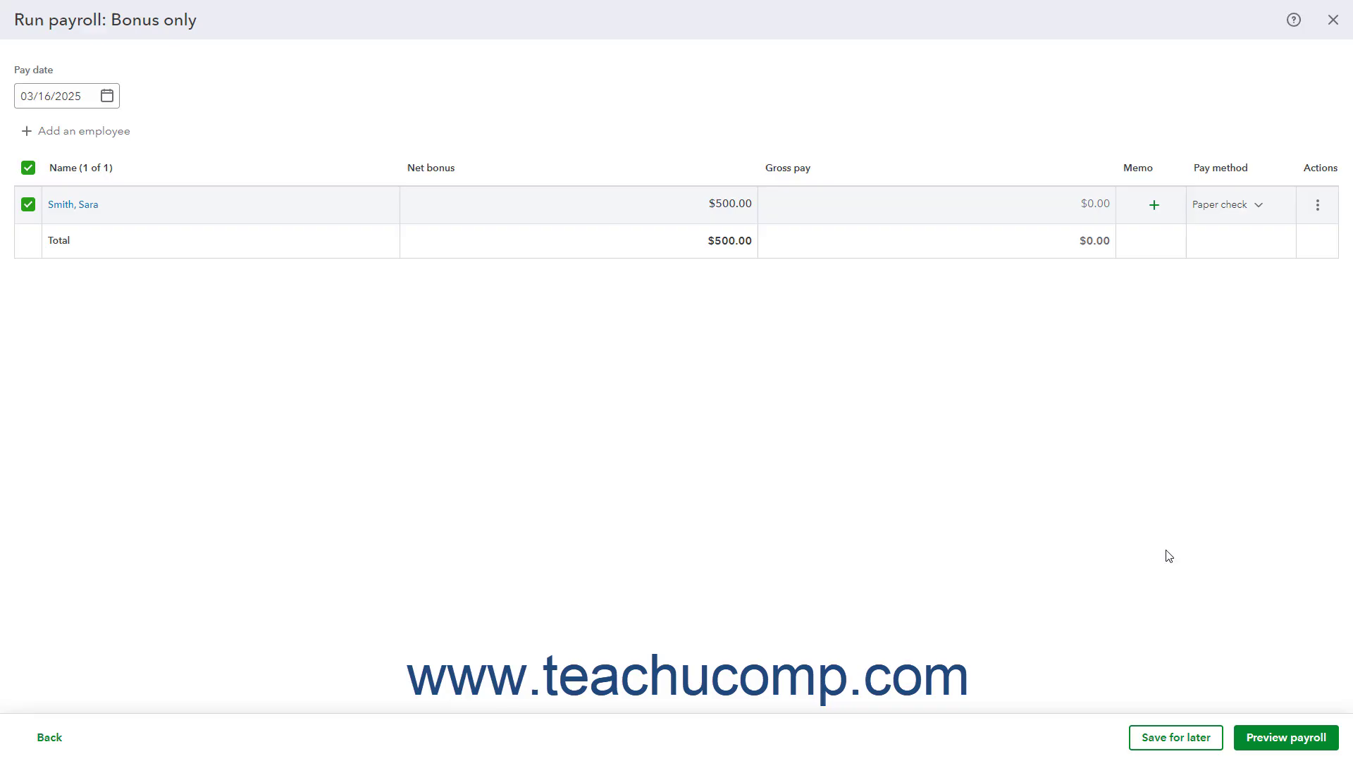
{"action": "left_click", "coordinate": [1283, 737]}
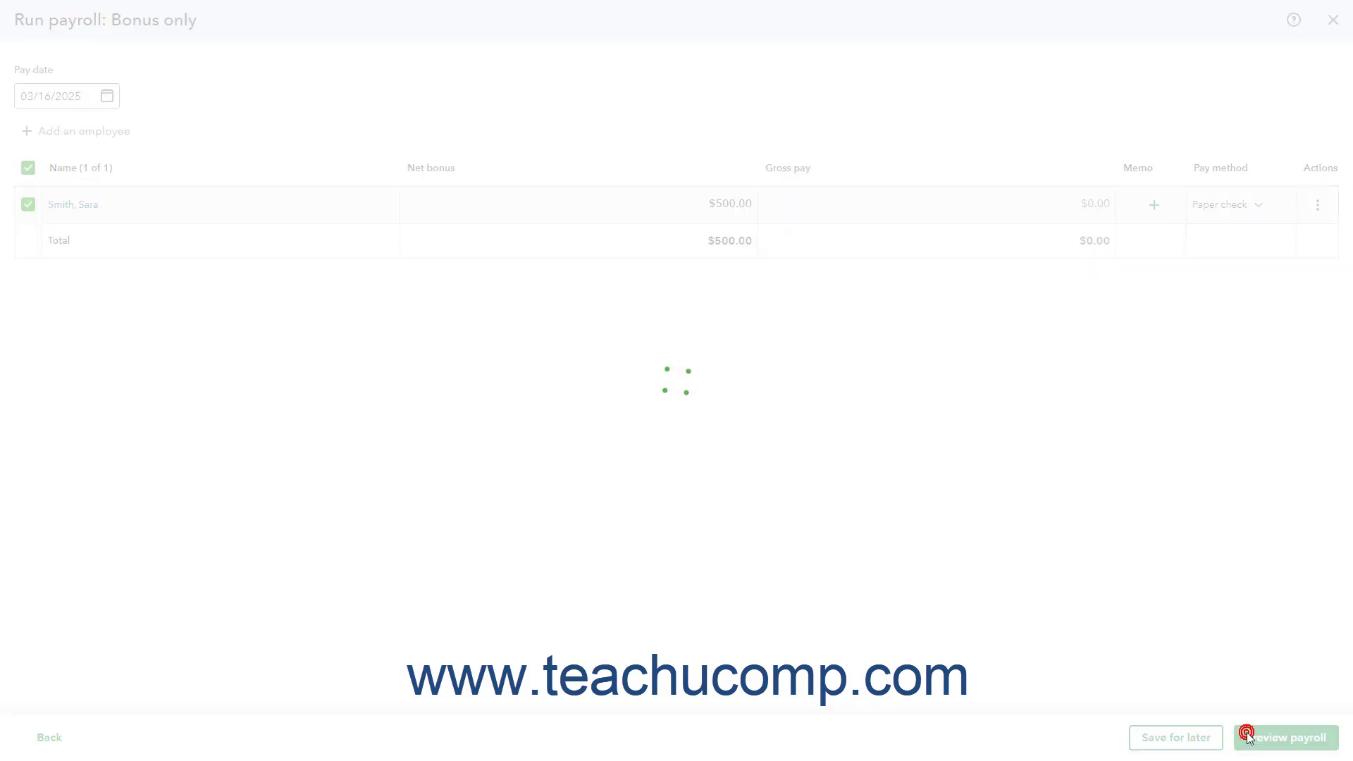
{"action": "left_click", "coordinate": [1286, 737]}
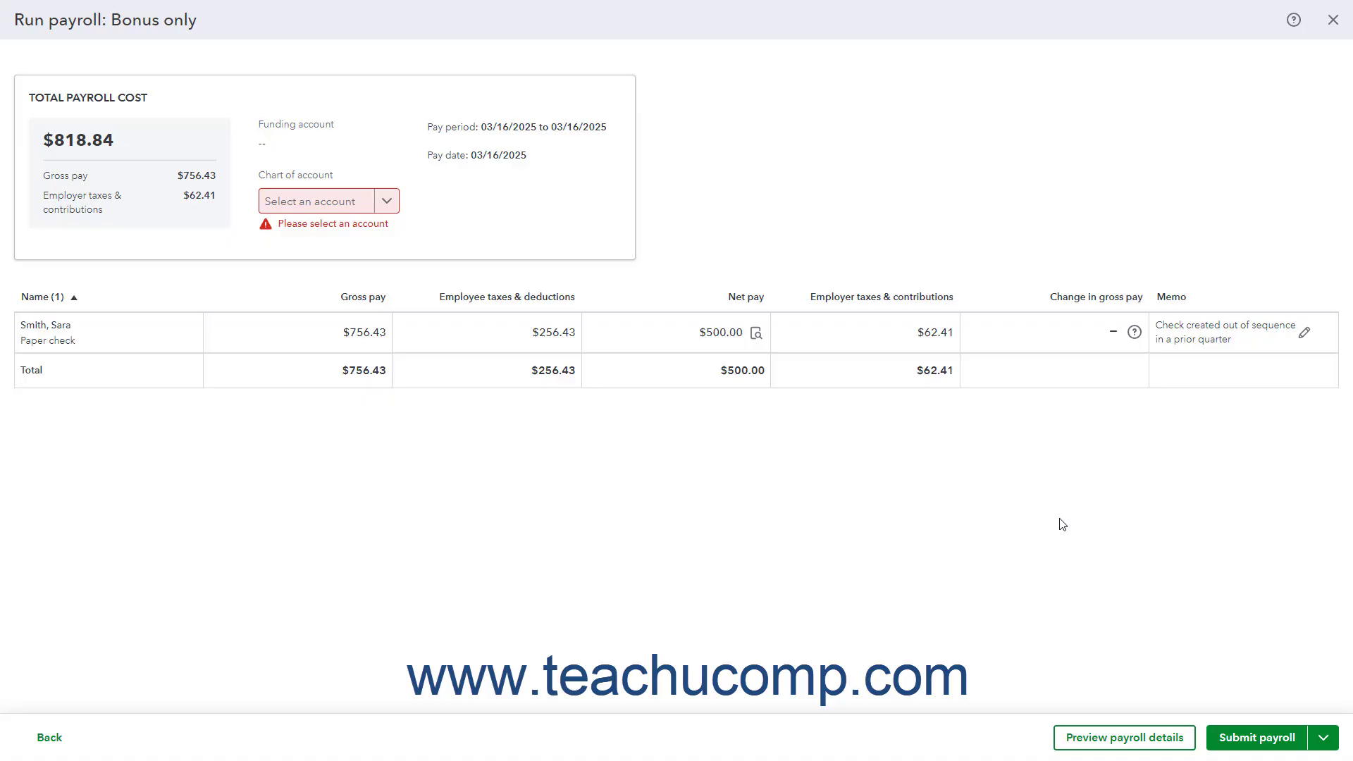
{"action": "mouse_move", "coordinate": [434, 224]}
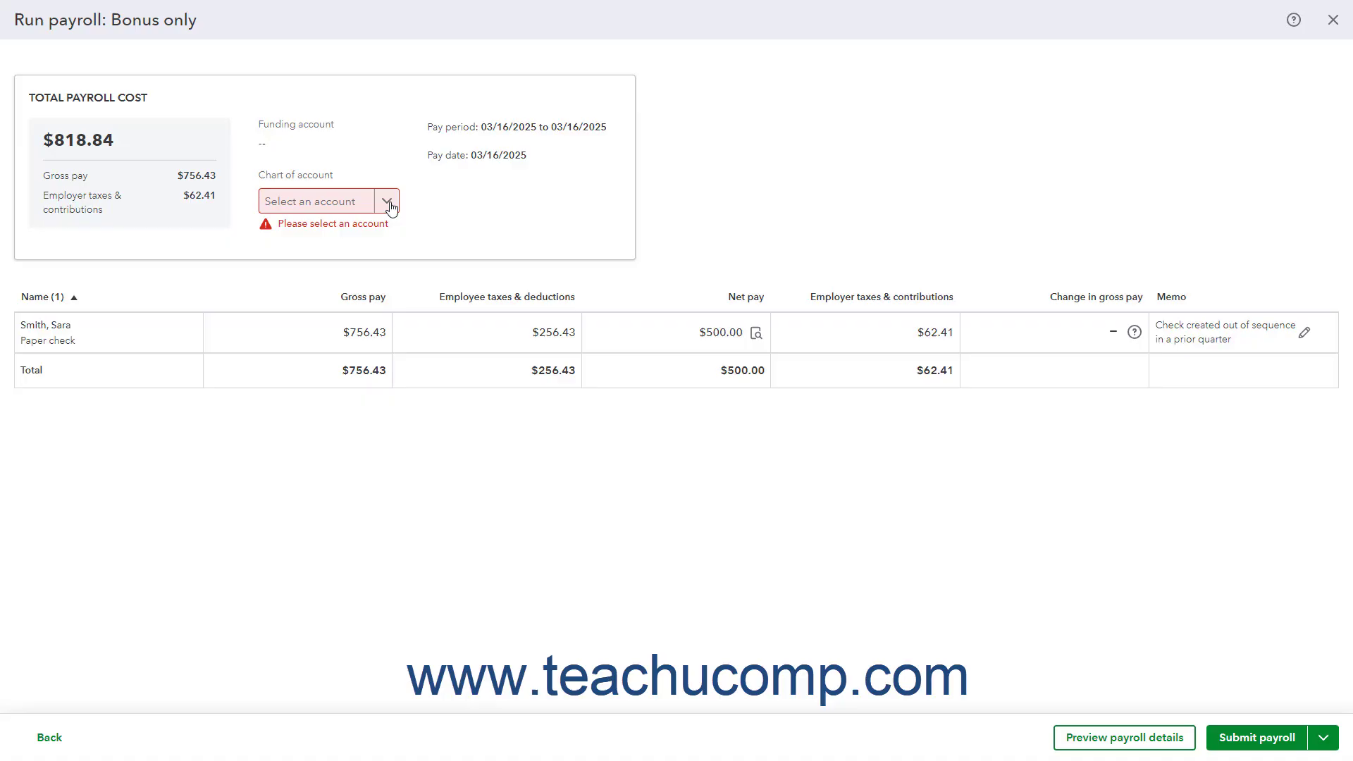
{"action": "left_click", "coordinate": [328, 201]}
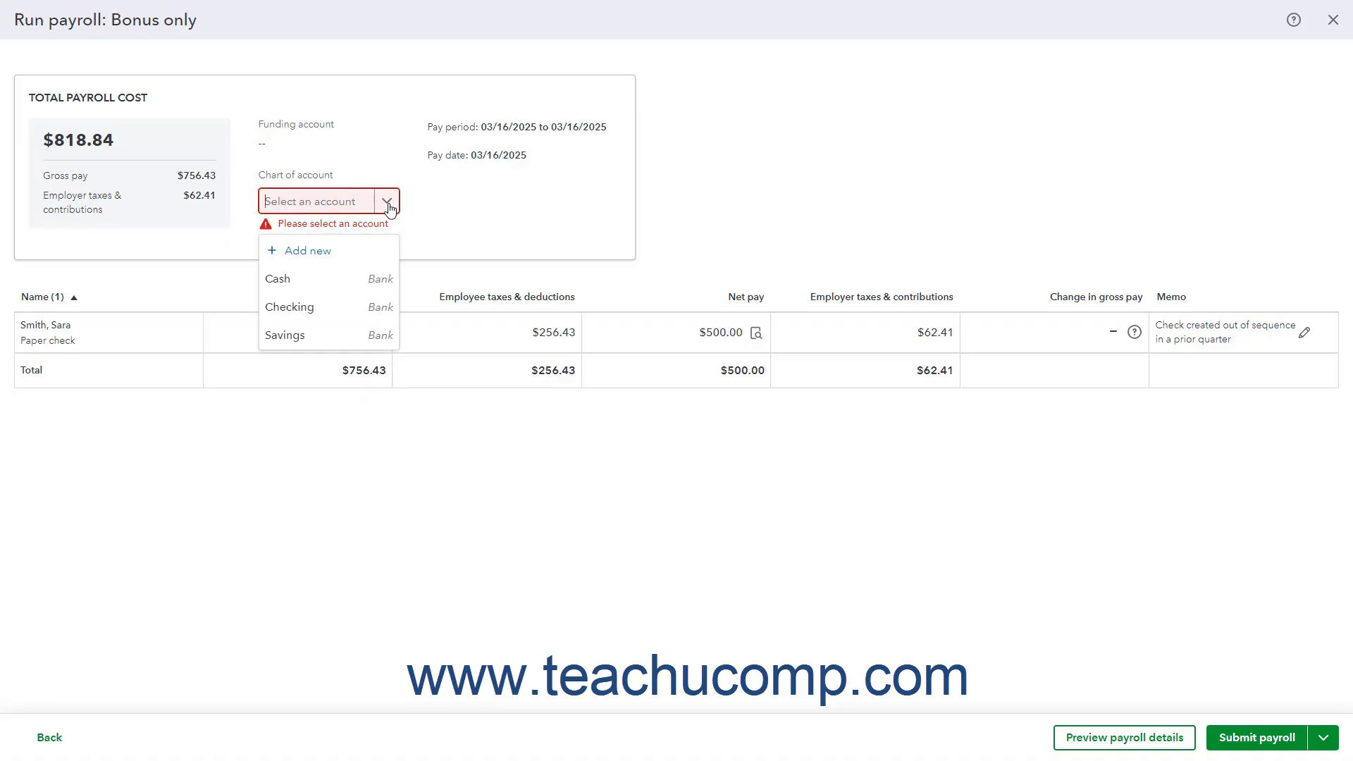
{"action": "left_click", "coordinate": [290, 307]}
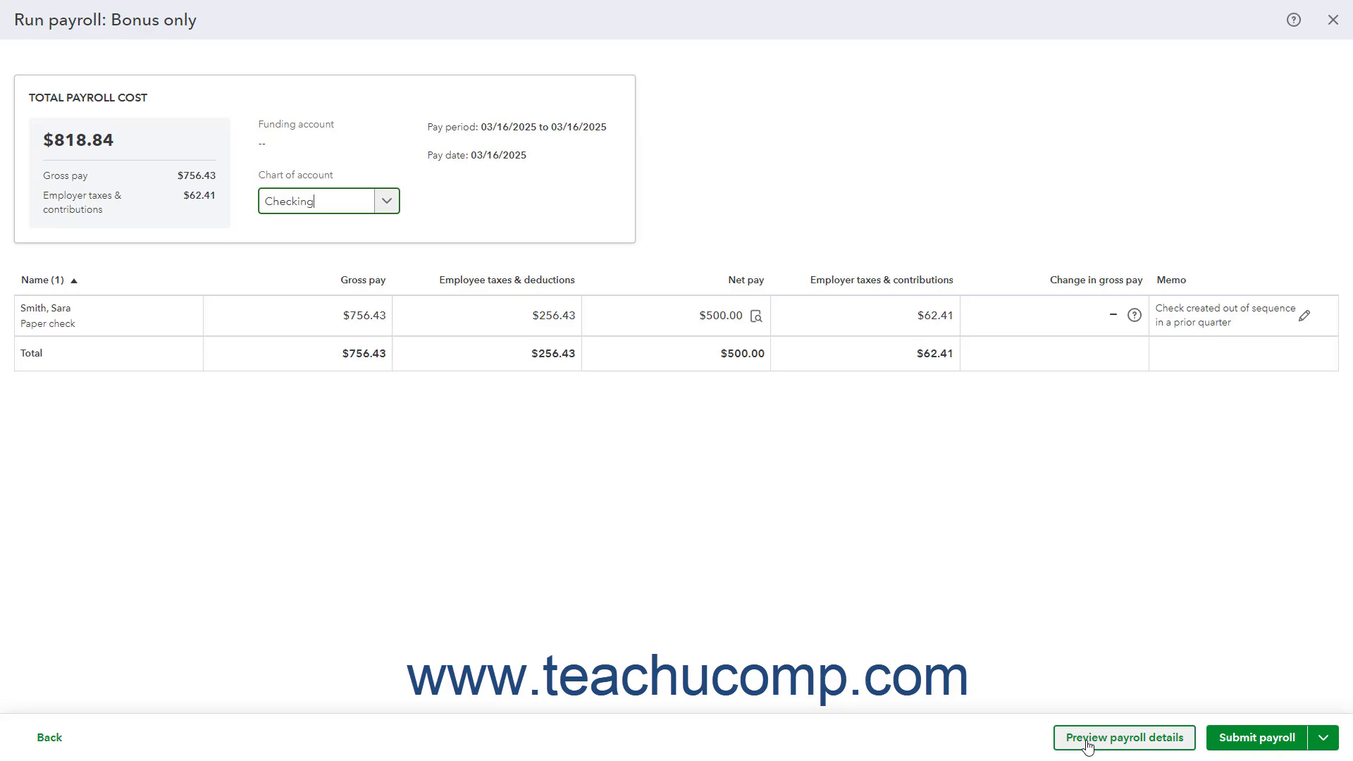
{"action": "left_click", "coordinate": [1123, 738]}
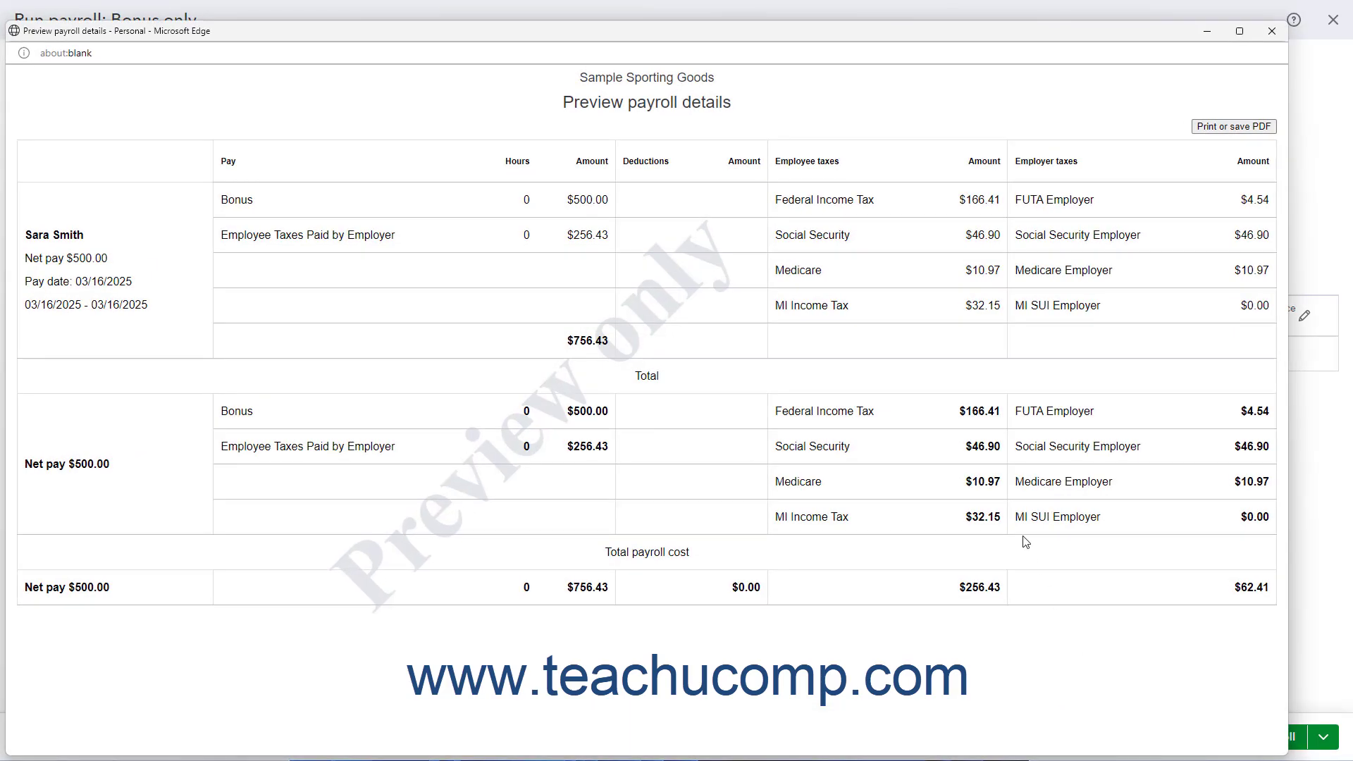
{"action": "mouse_move", "coordinate": [1062, 423]}
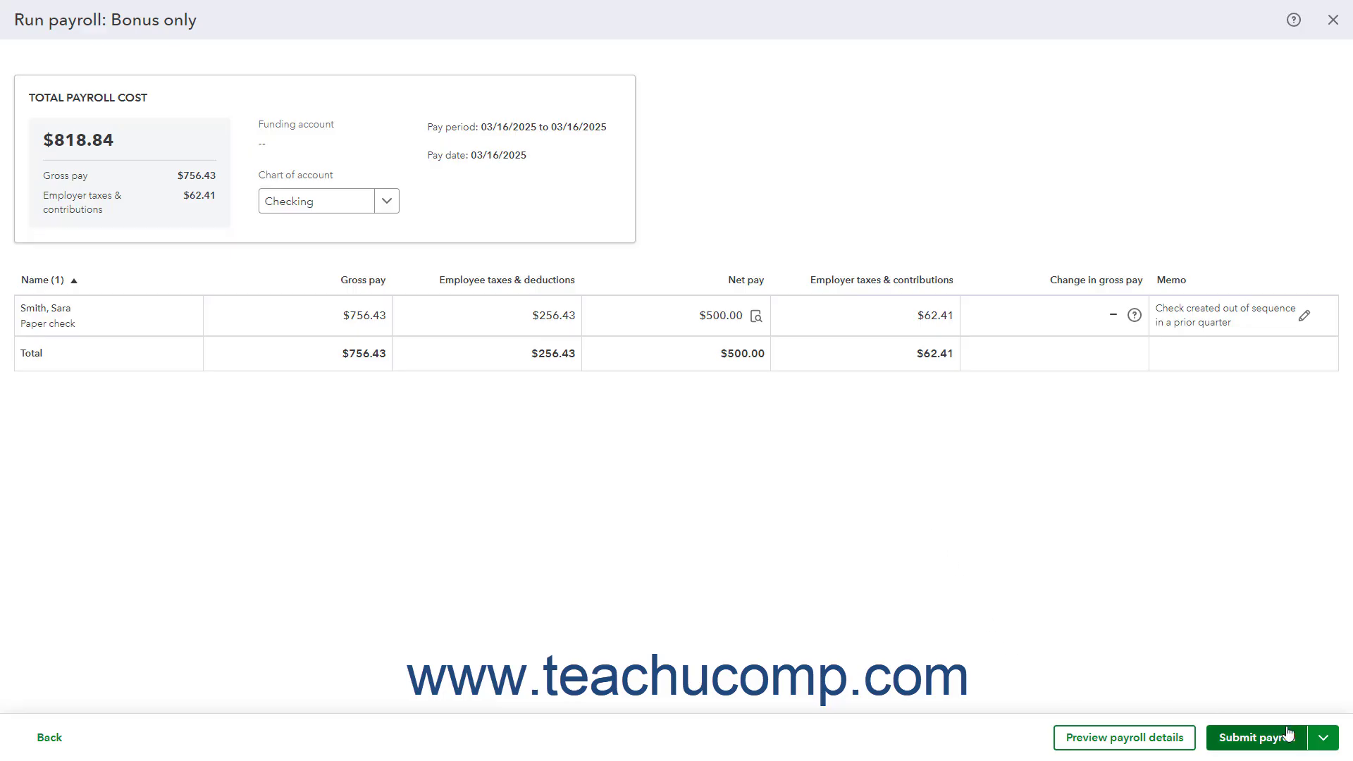
{"action": "left_click", "coordinate": [1325, 738]}
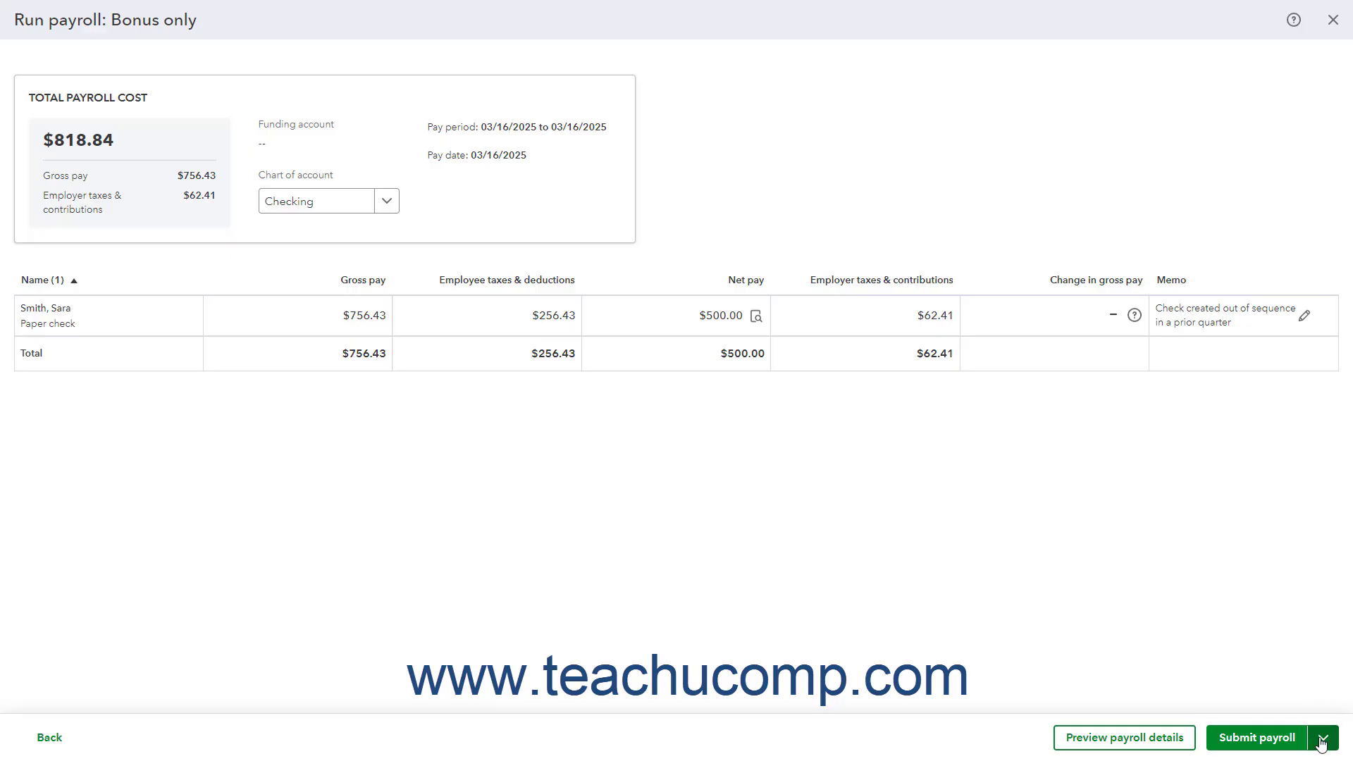
{"action": "mouse_move", "coordinate": [1222, 630]}
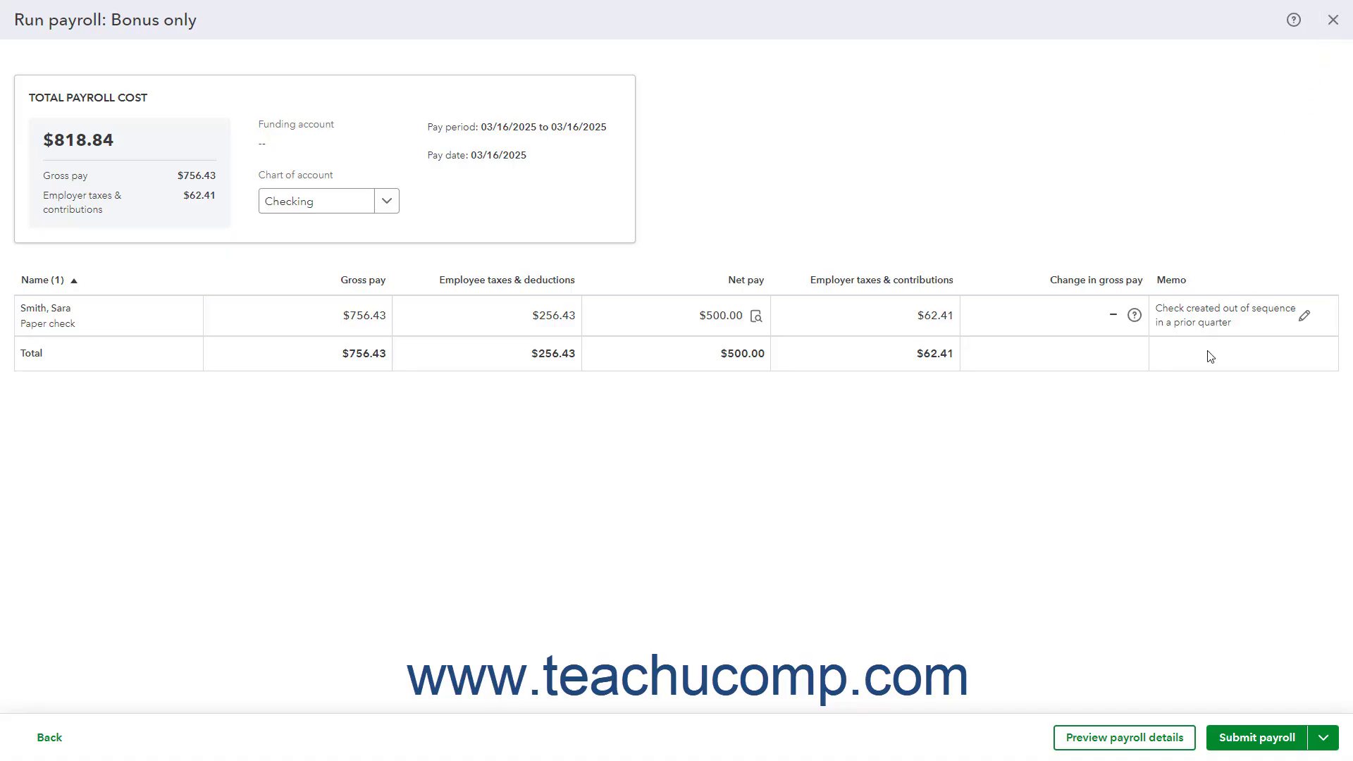
{"action": "mouse_move", "coordinate": [1183, 459]}
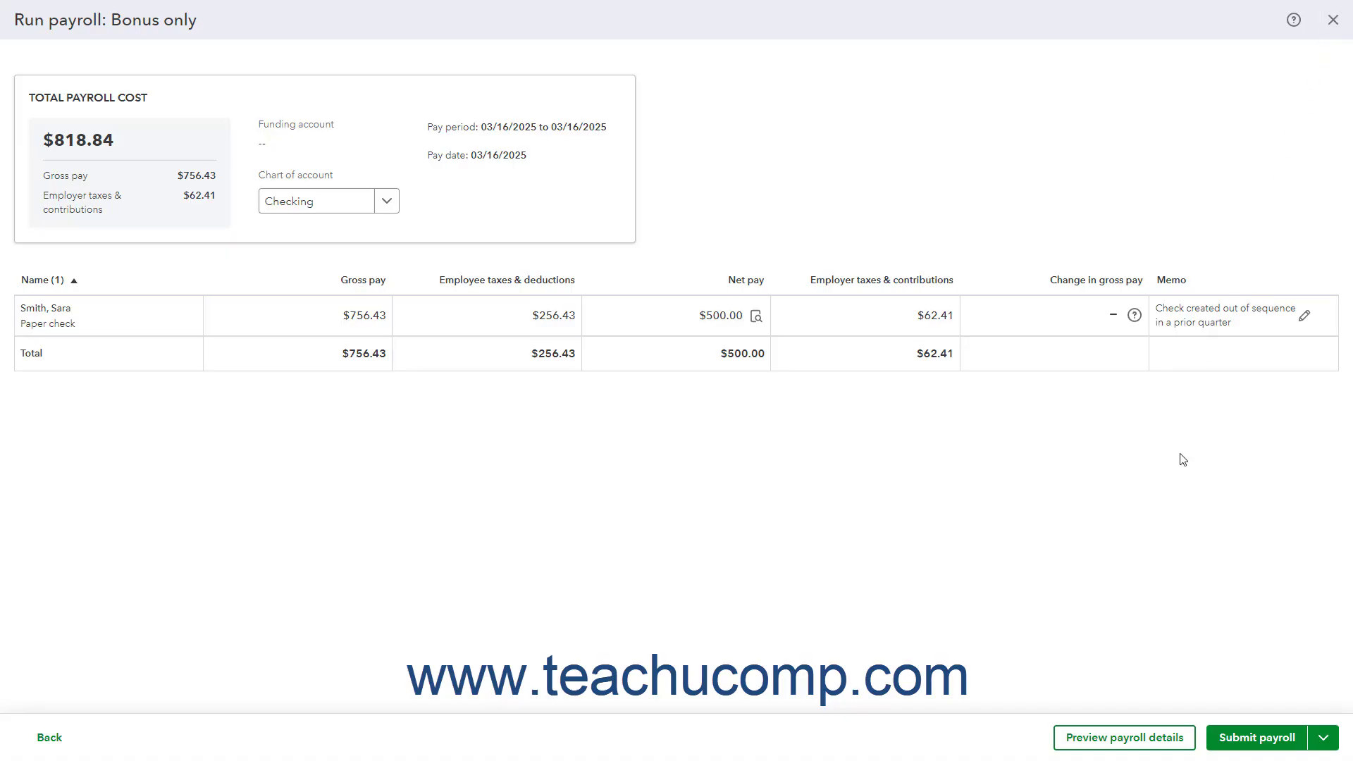
{"action": "mouse_move", "coordinate": [1246, 719]}
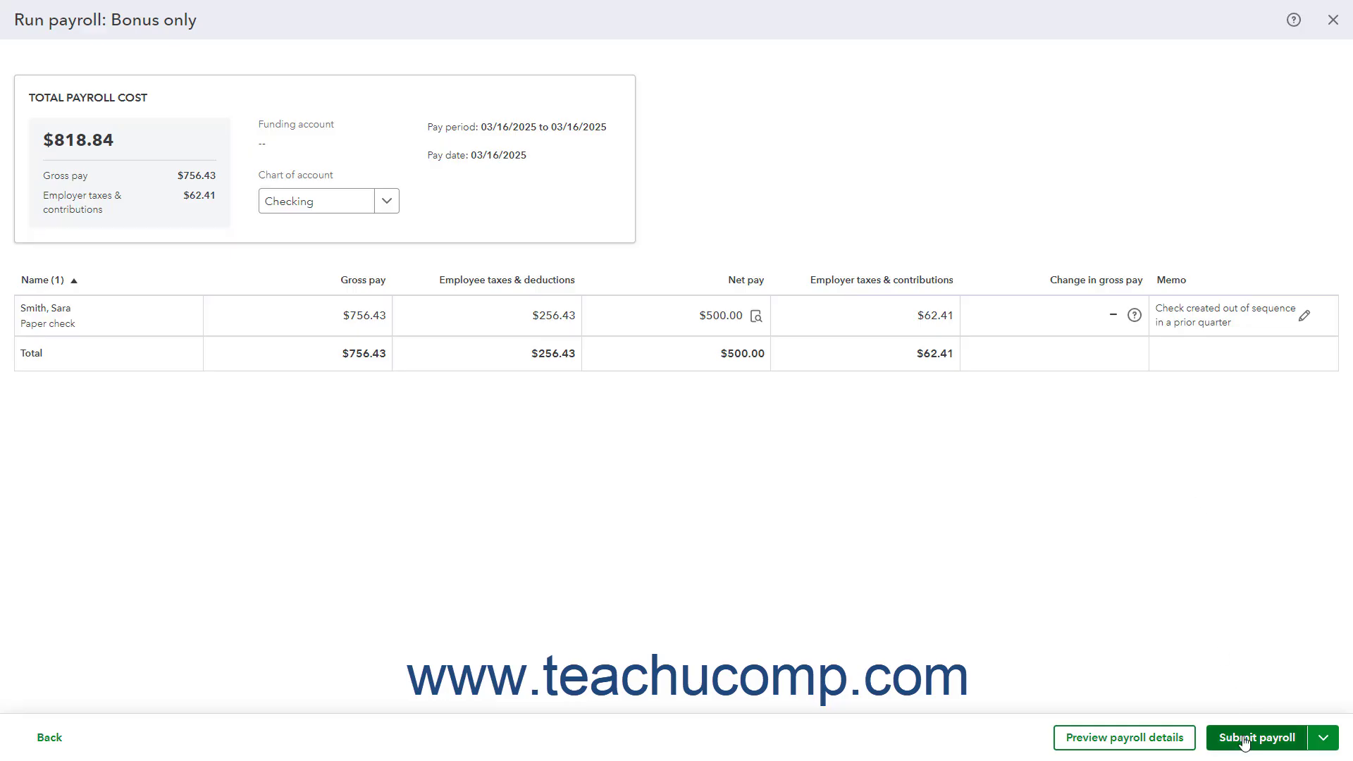
{"action": "left_click", "coordinate": [1255, 737]}
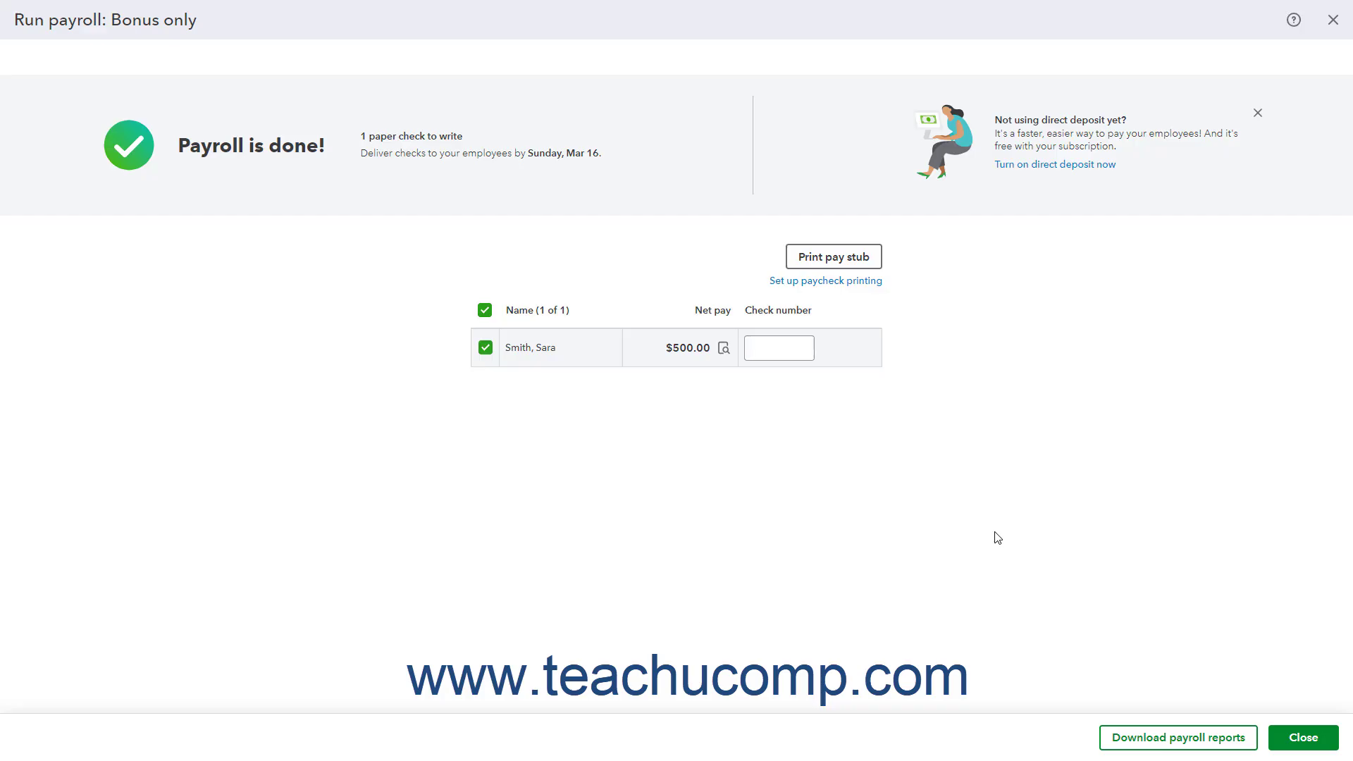
{"action": "mouse_move", "coordinate": [833, 257]}
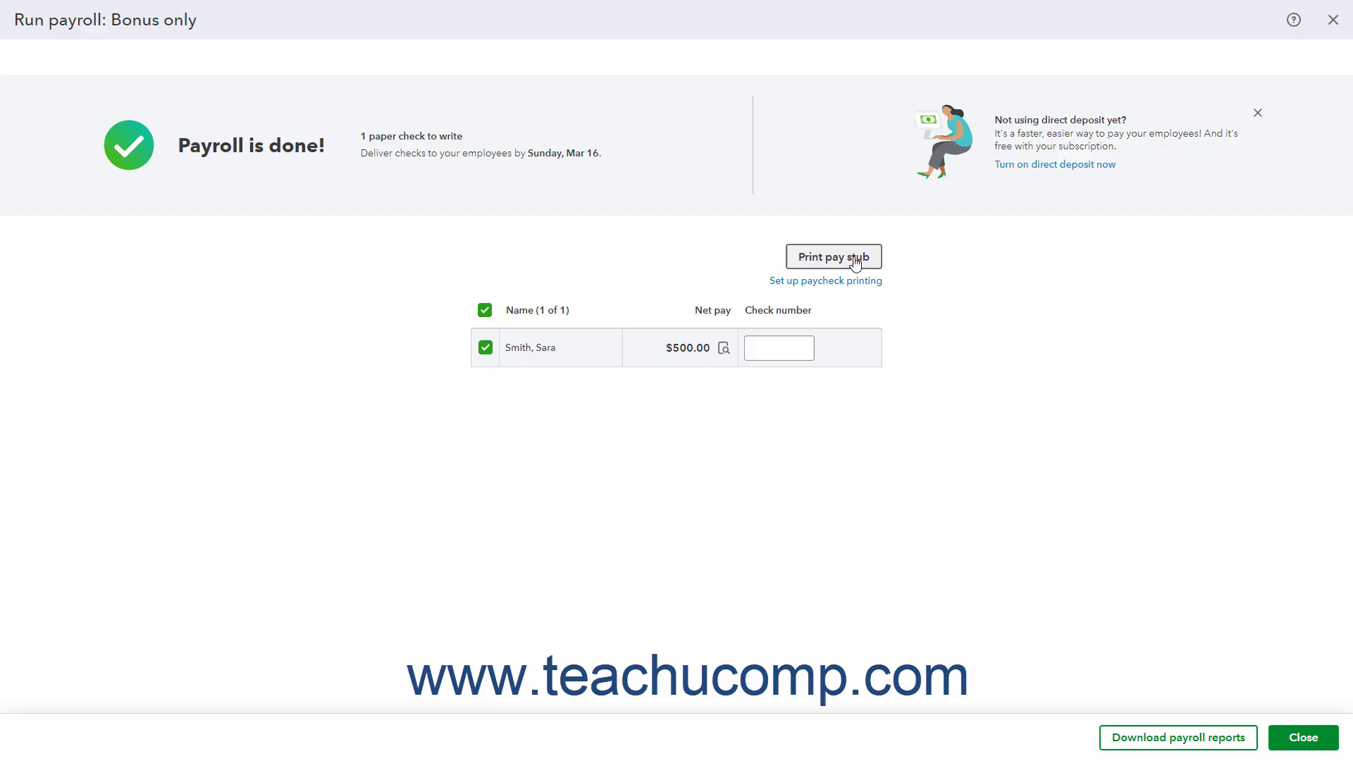
{"action": "left_click", "coordinate": [777, 346]}
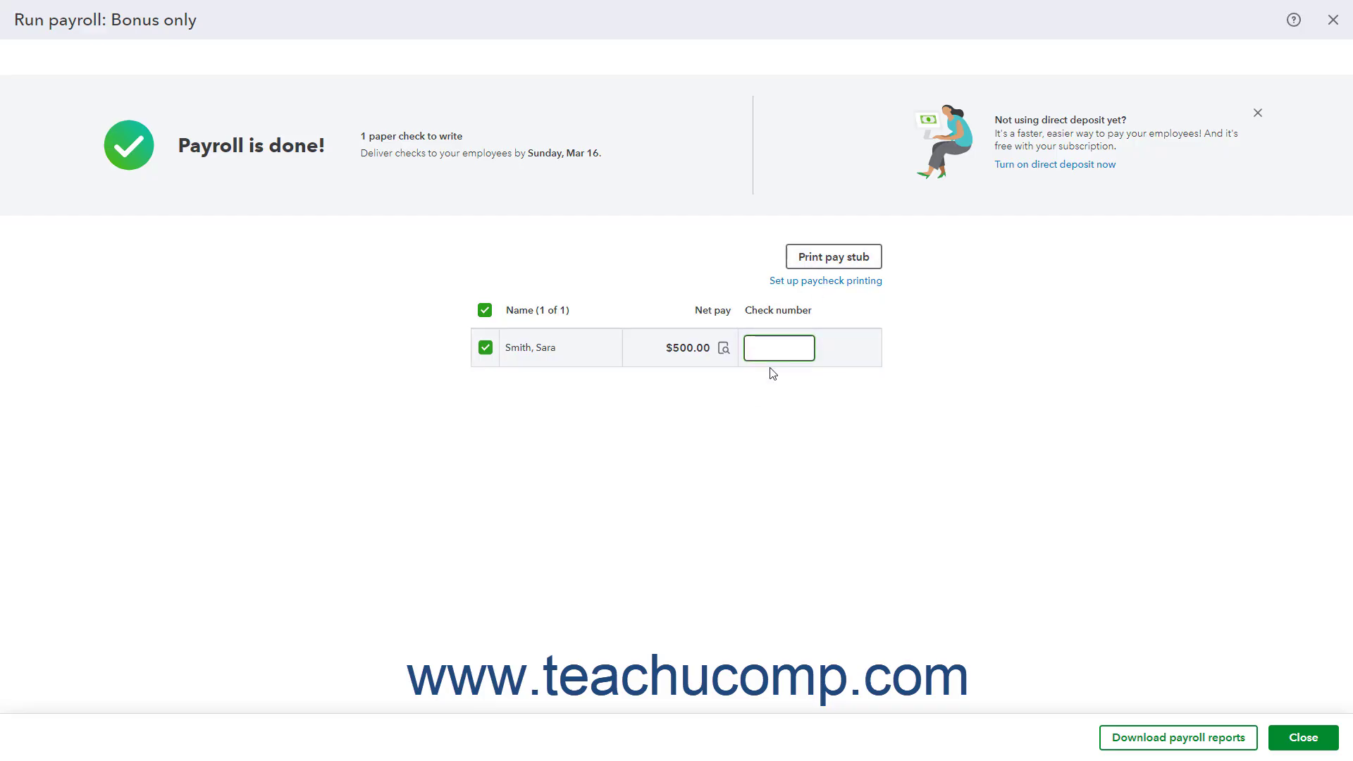
{"action": "left_click", "coordinate": [778, 347]}
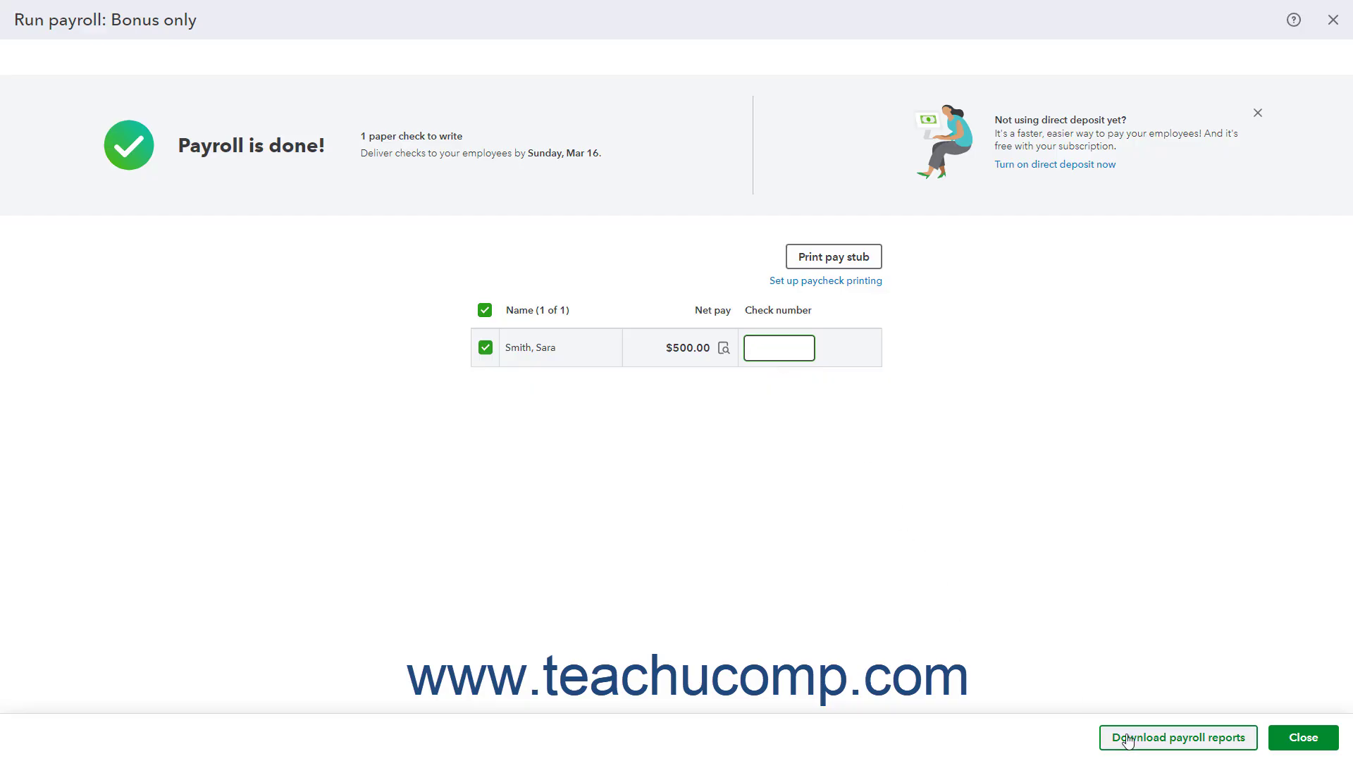
{"action": "mouse_move", "coordinate": [1134, 748]}
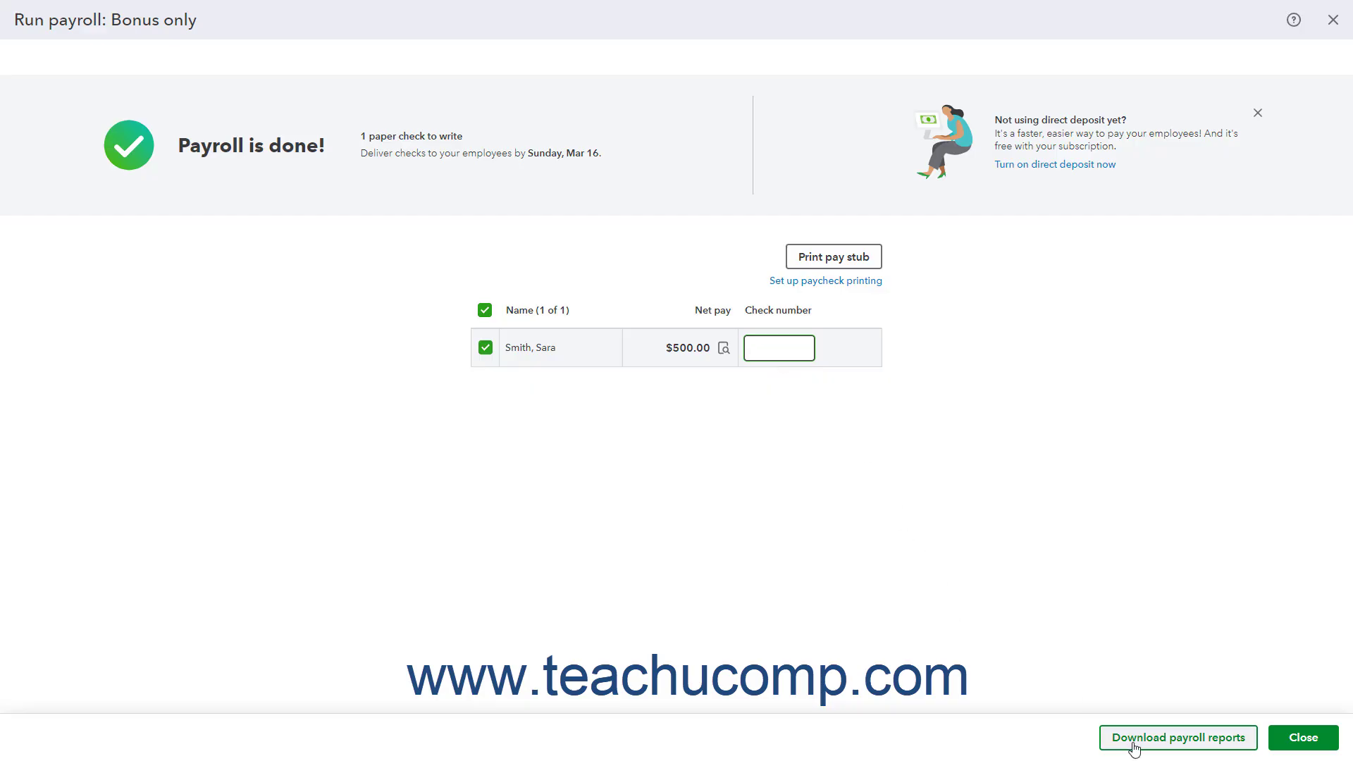
{"action": "left_click", "coordinate": [777, 346]}
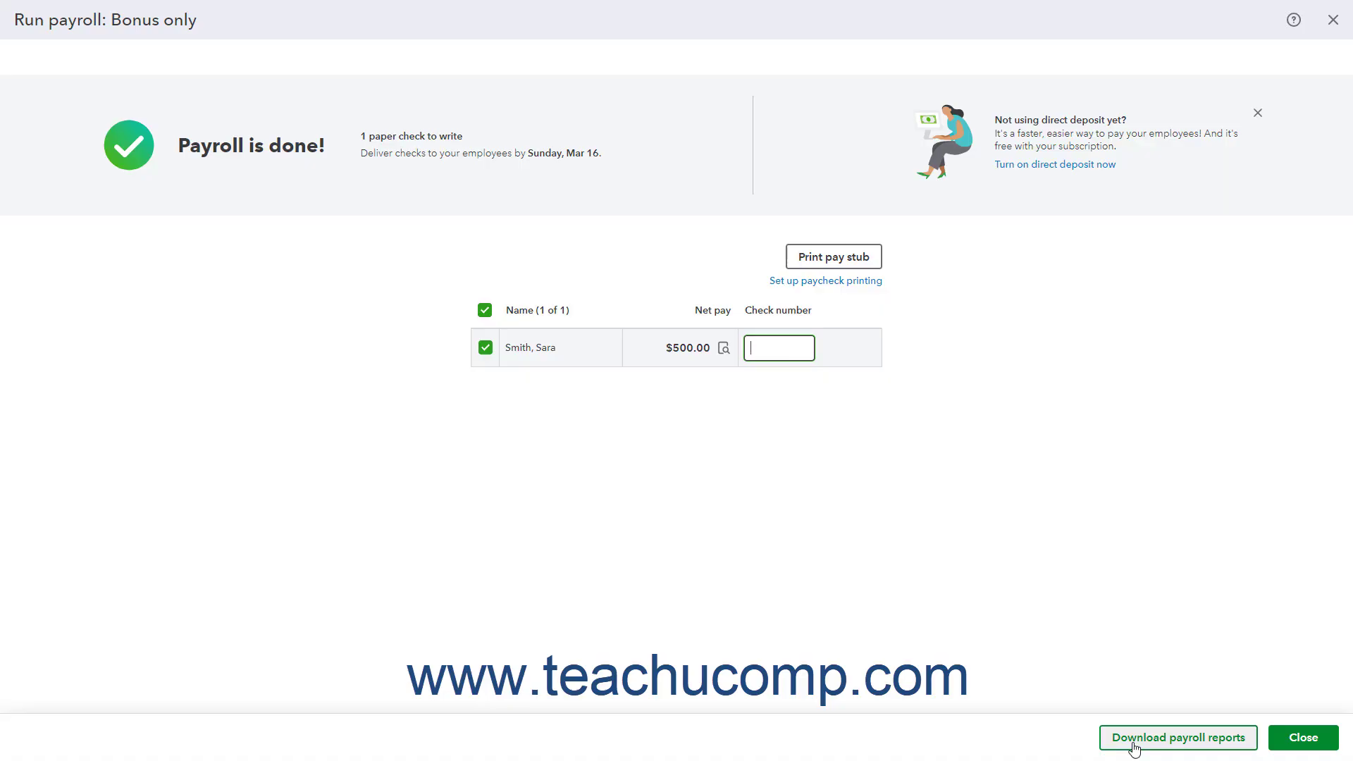
{"action": "left_click", "coordinate": [1177, 738]}
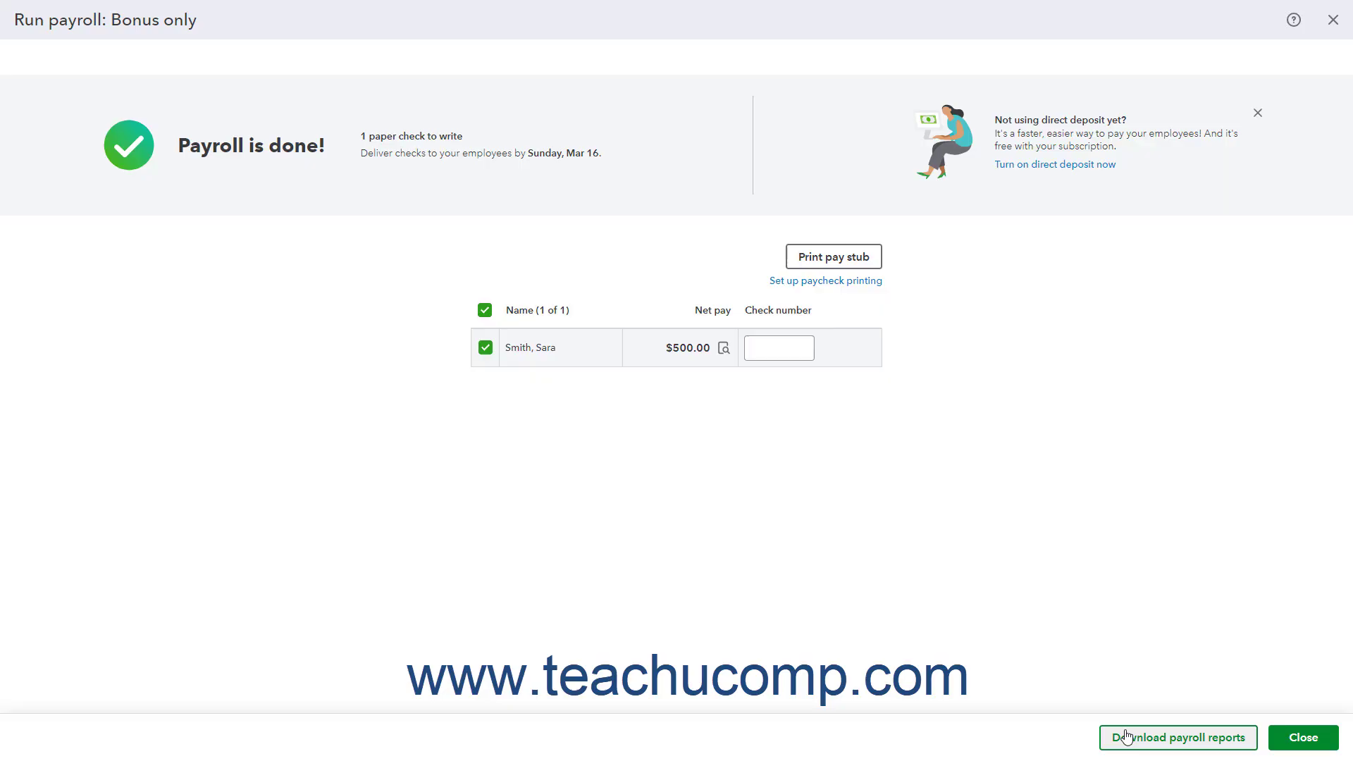
Export the checked payroll reports to Excel and close back to the Payroll overview
{"action": "left_click", "coordinate": [1176, 738]}
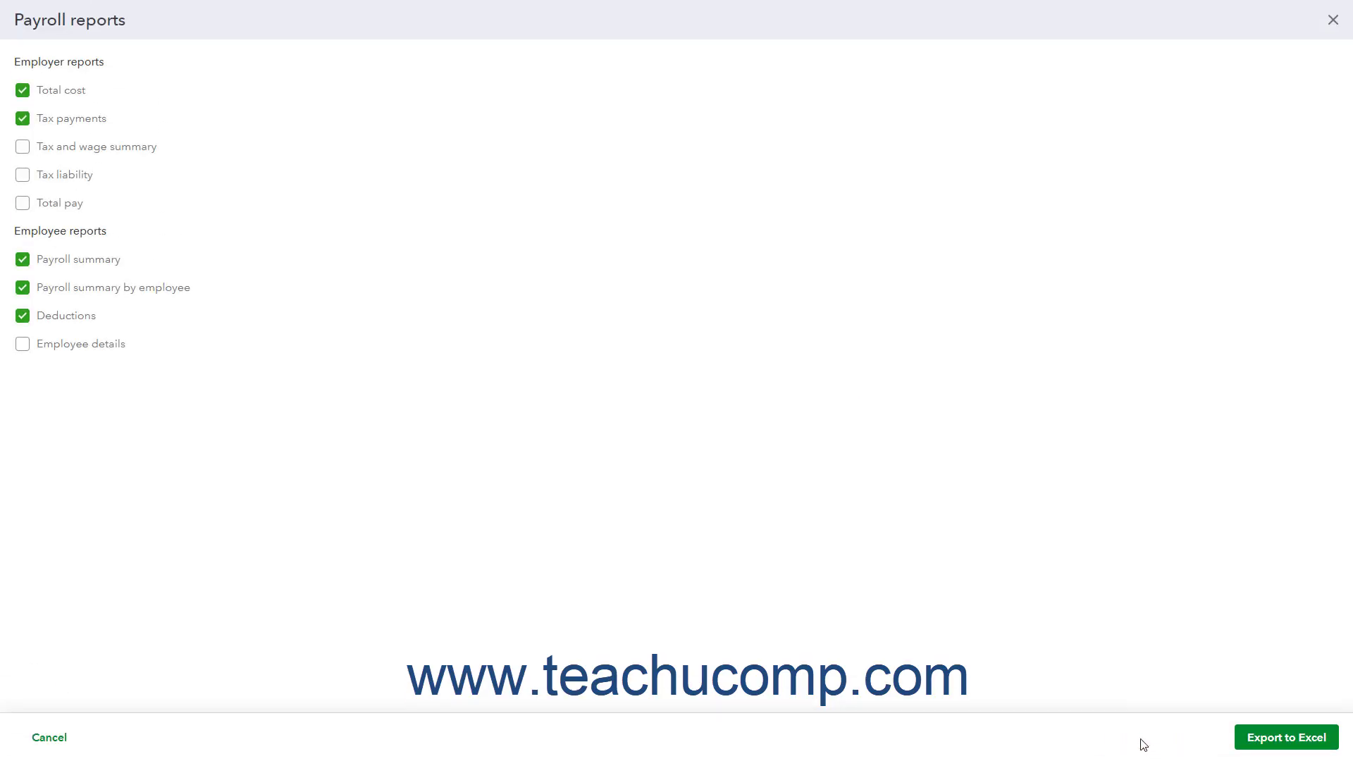
{"action": "mouse_move", "coordinate": [100, 287]}
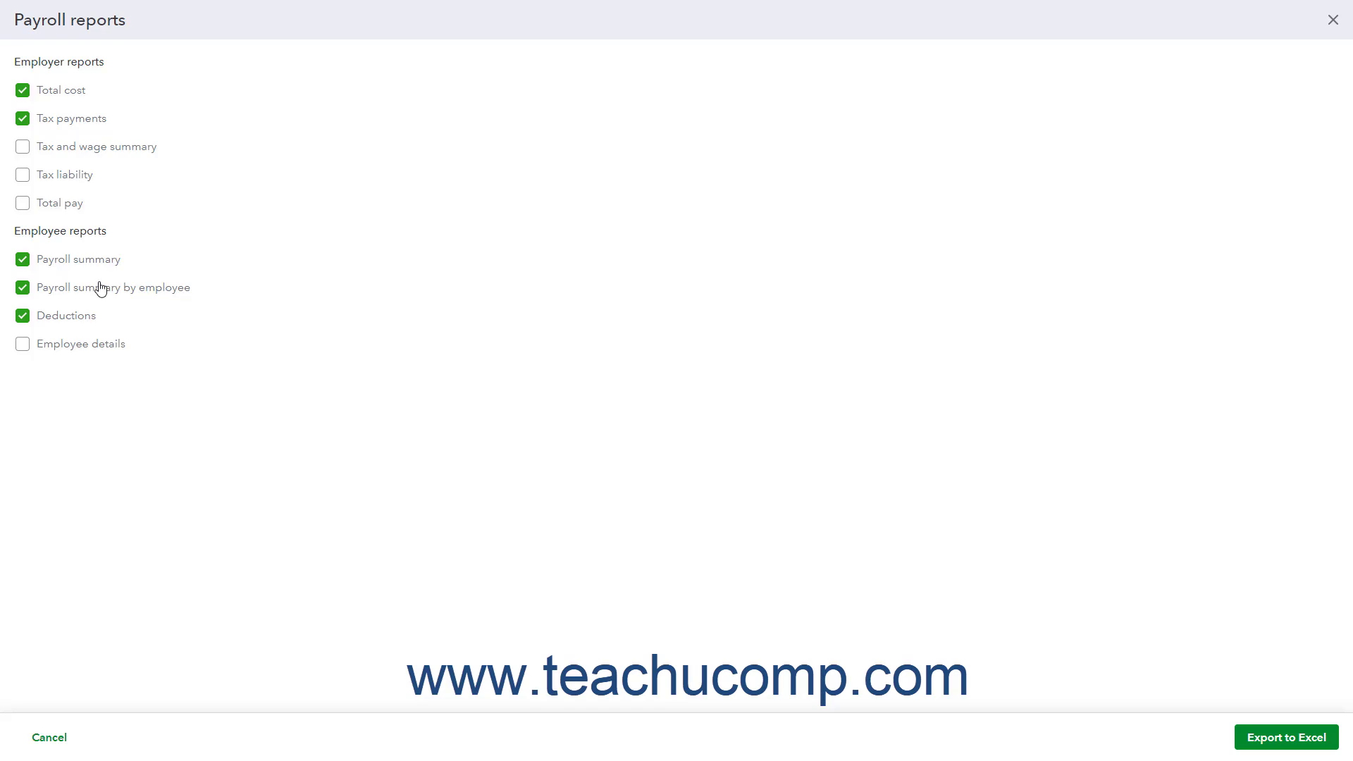
{"action": "mouse_move", "coordinate": [93, 287]}
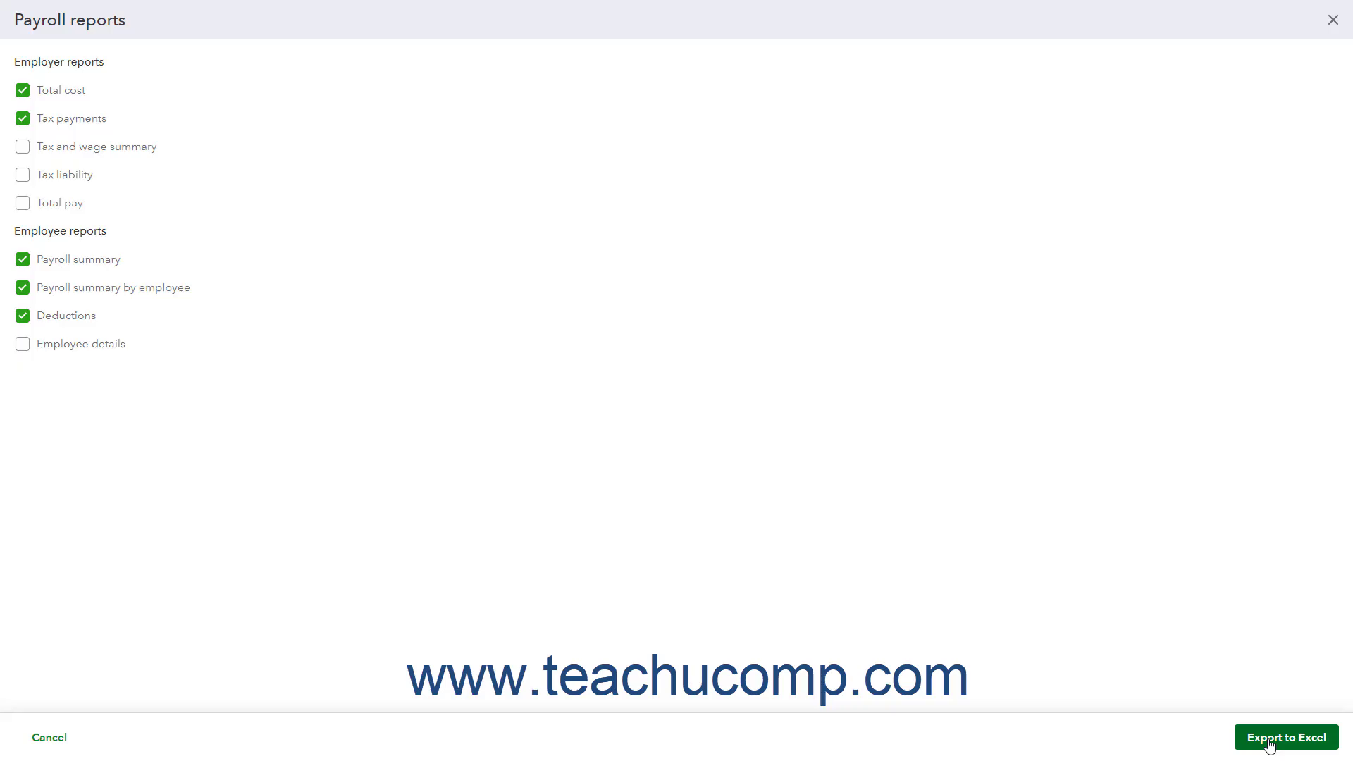
{"action": "left_click", "coordinate": [1287, 737]}
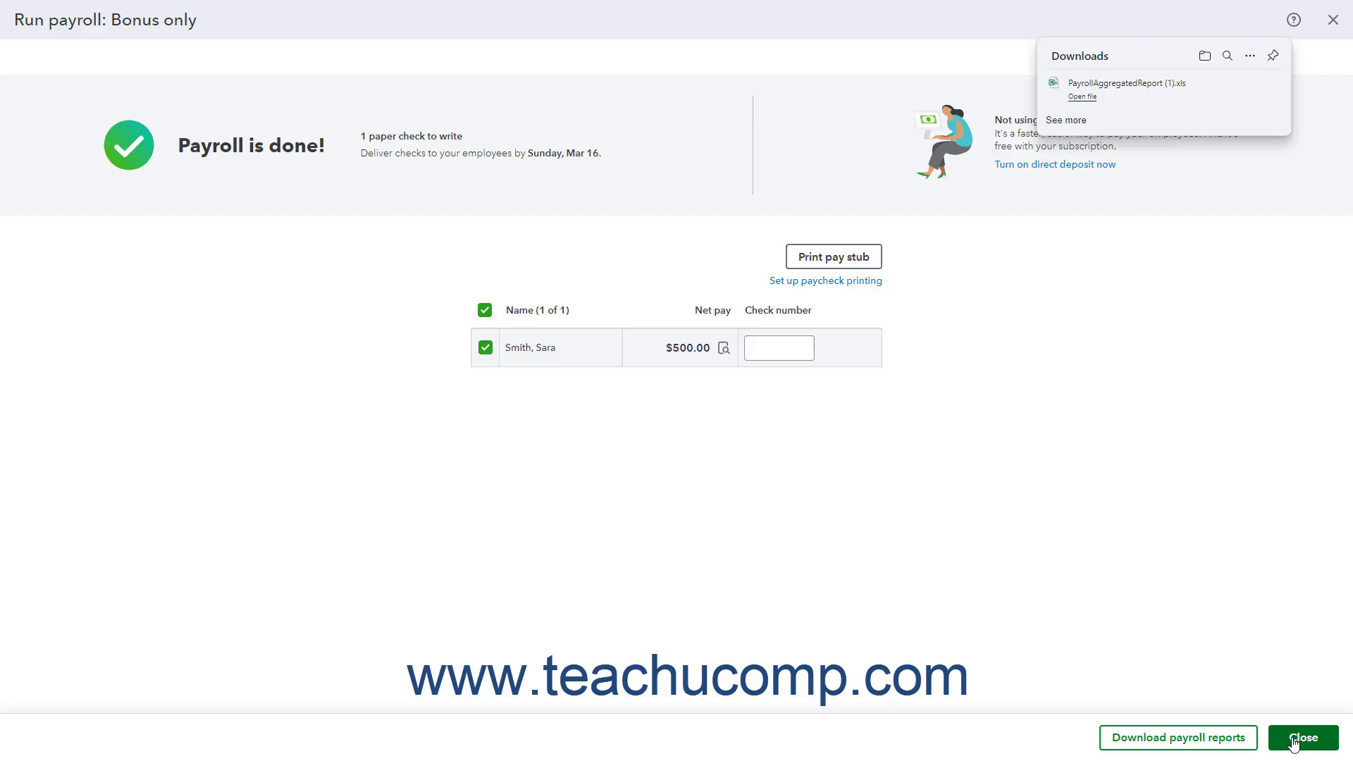
{"action": "left_click", "coordinate": [1301, 738]}
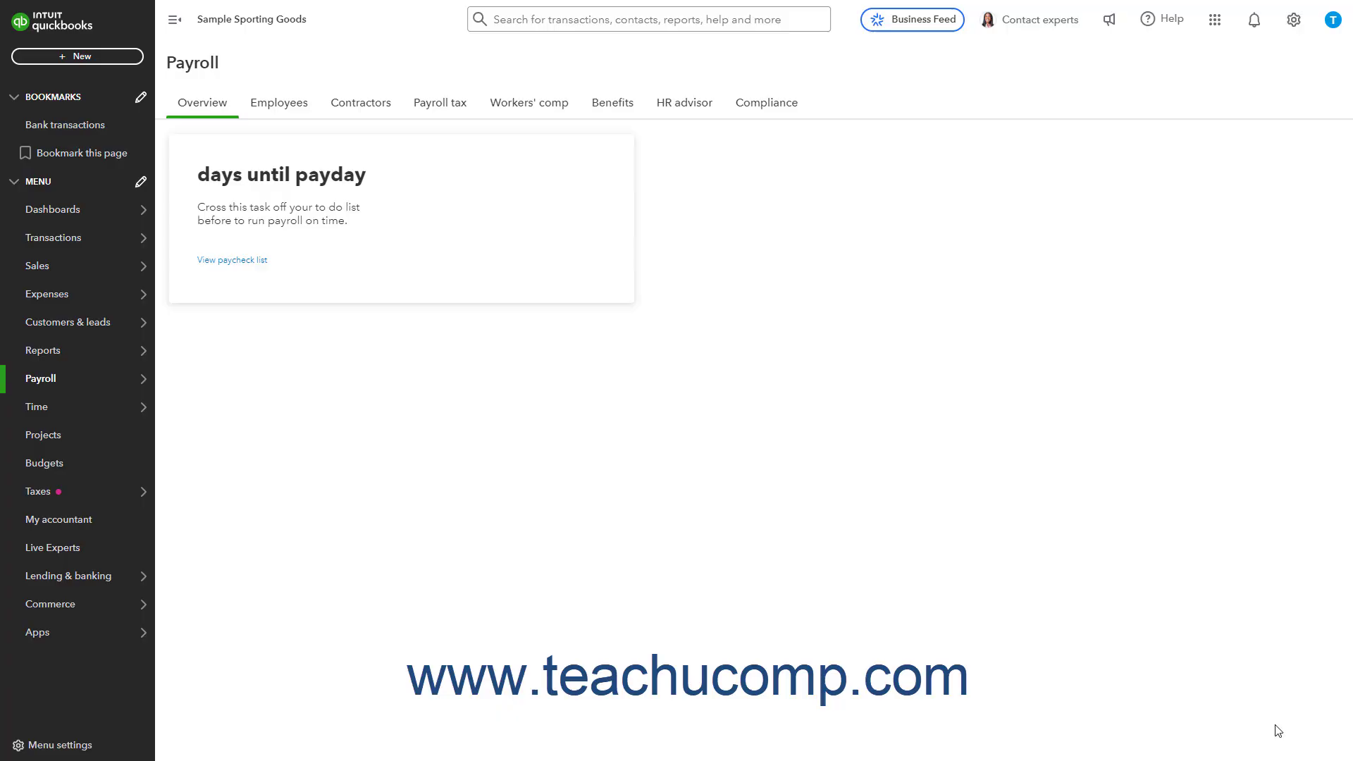